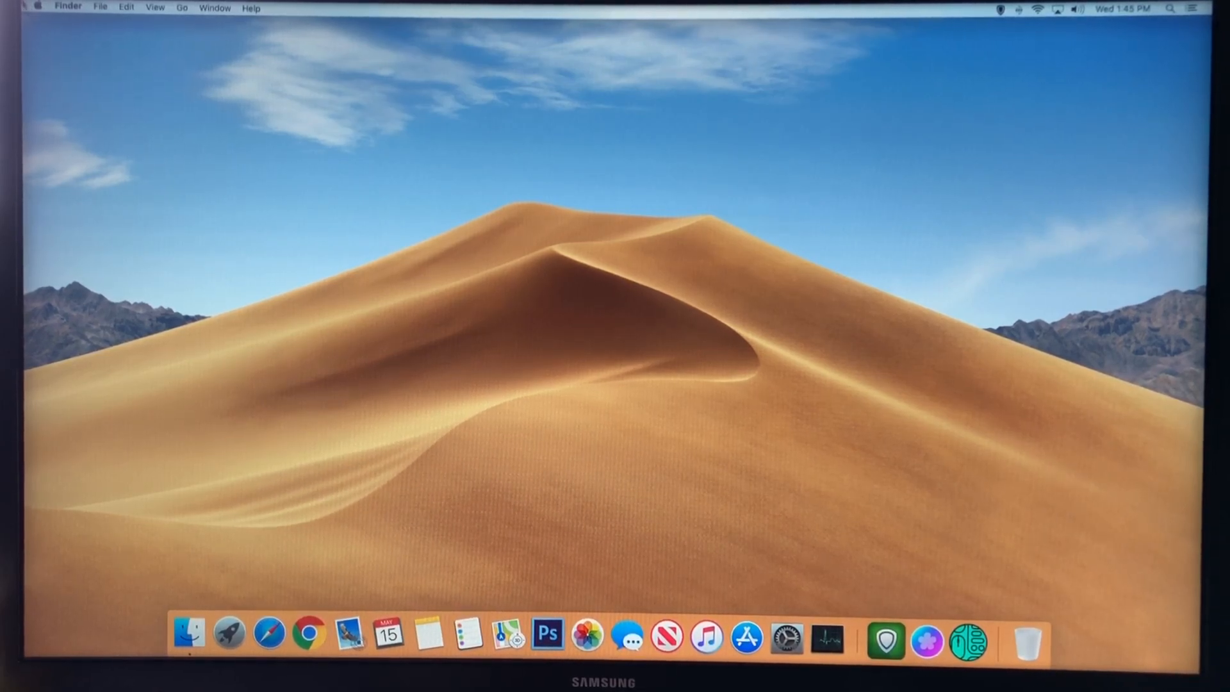
# Open About This Mac from the Apple menu to see Mojave 10.14.5 on the Late 2012 Mac mini.
pyautogui.click(36, 7)
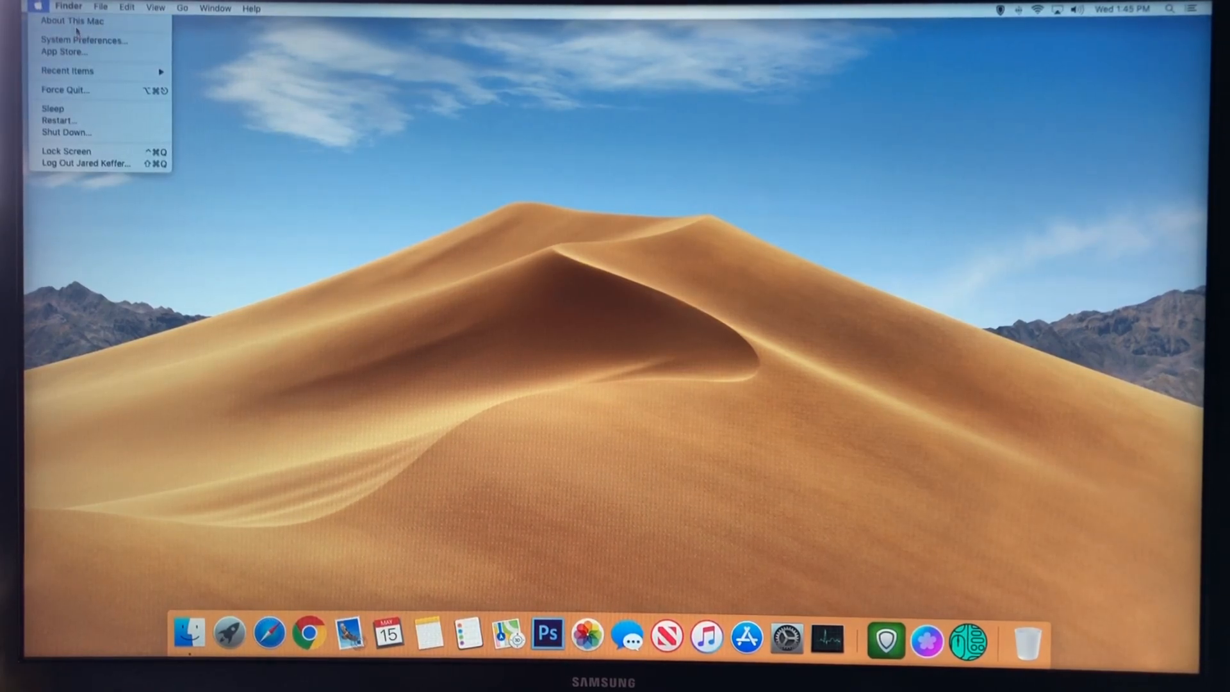
pyautogui.click(73, 20)
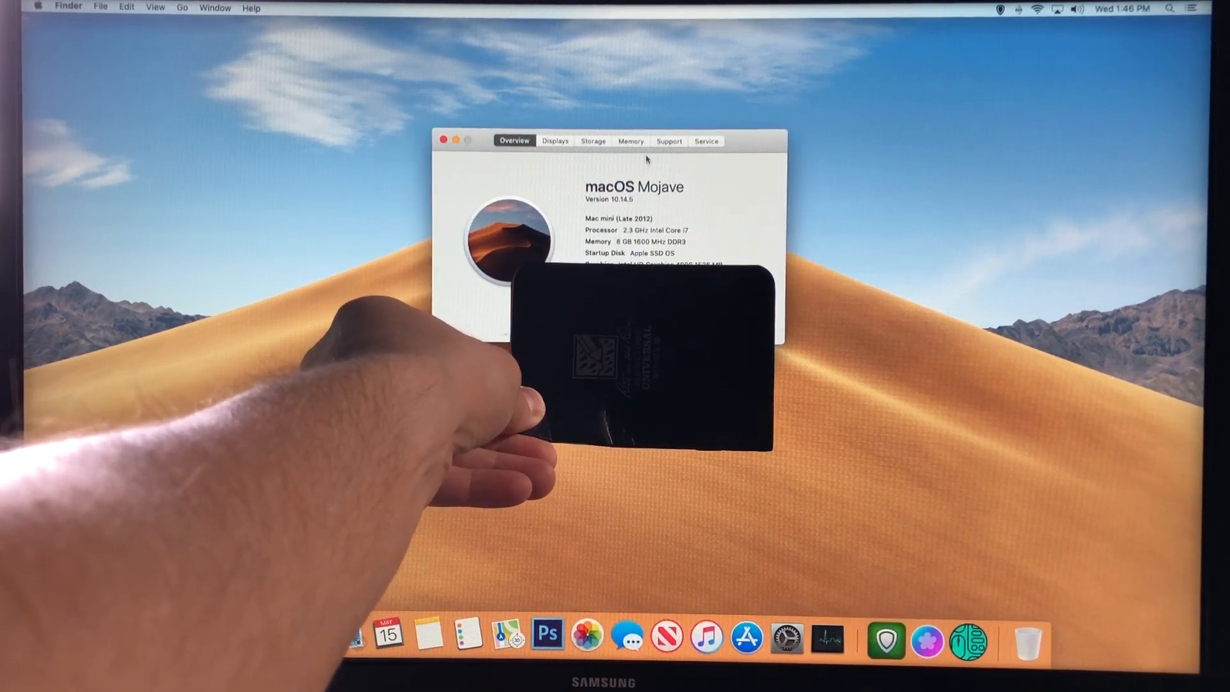
# View storage (250 GB SSD, 1 TB data disk), then memory: two 4 GB modules.
pyautogui.click(593, 140)
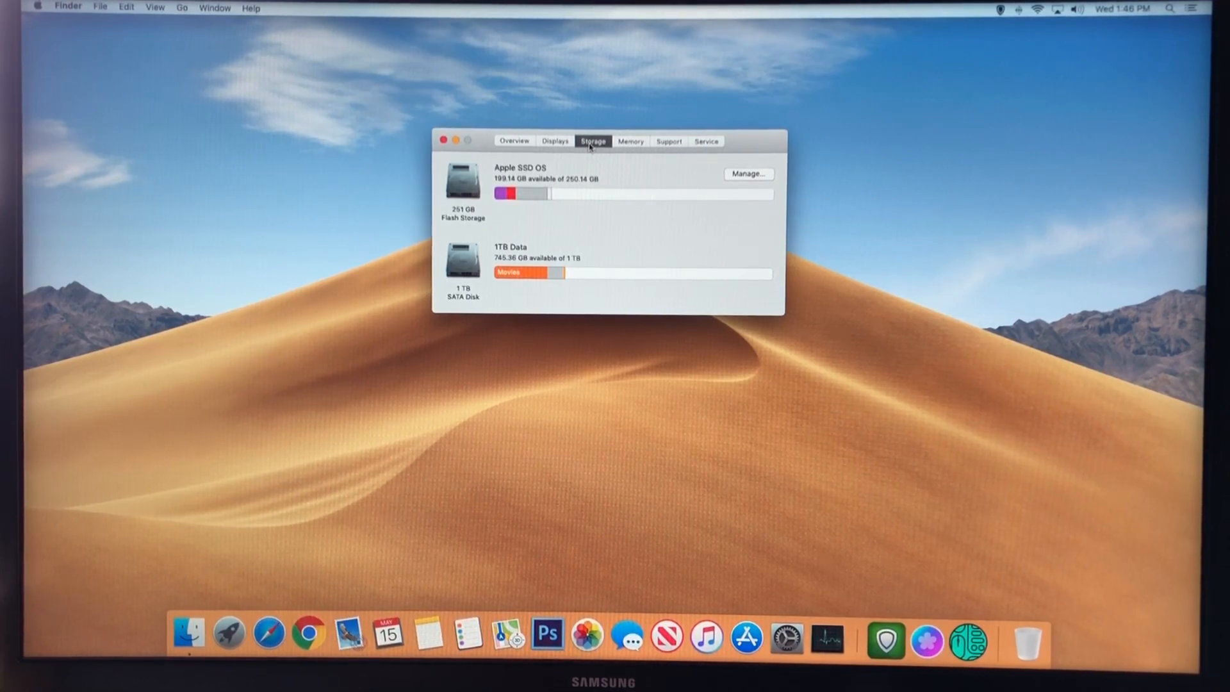
pyautogui.moveTo(633, 150)
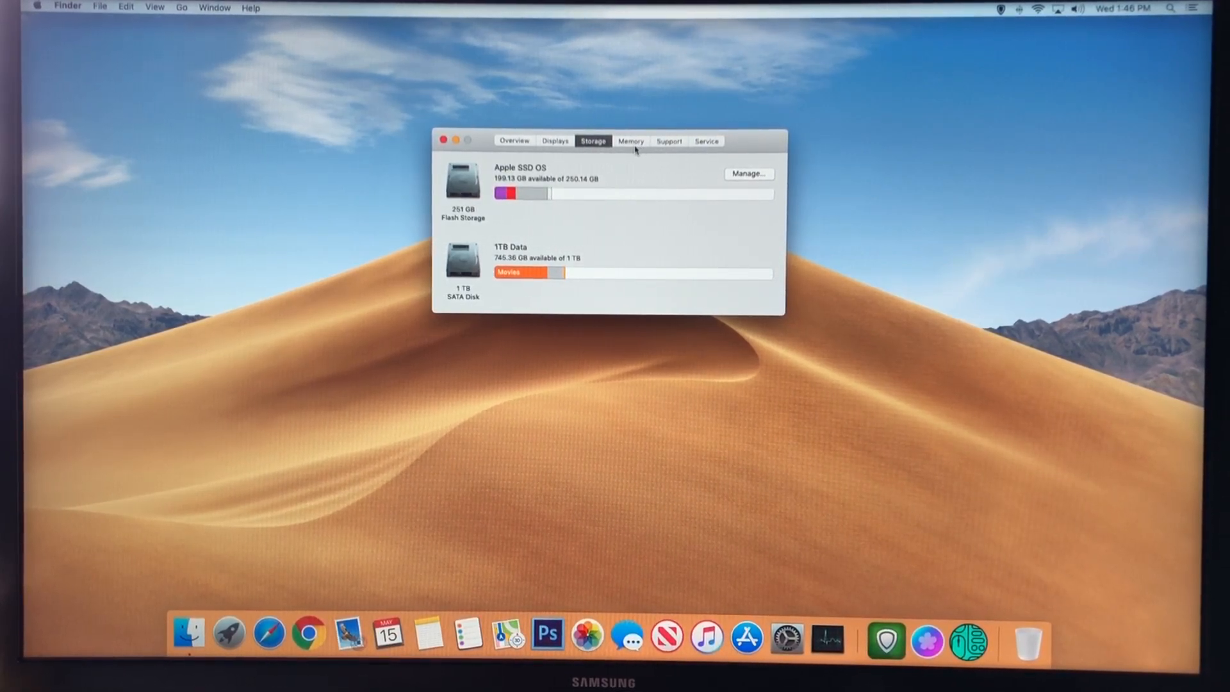
pyautogui.click(630, 141)
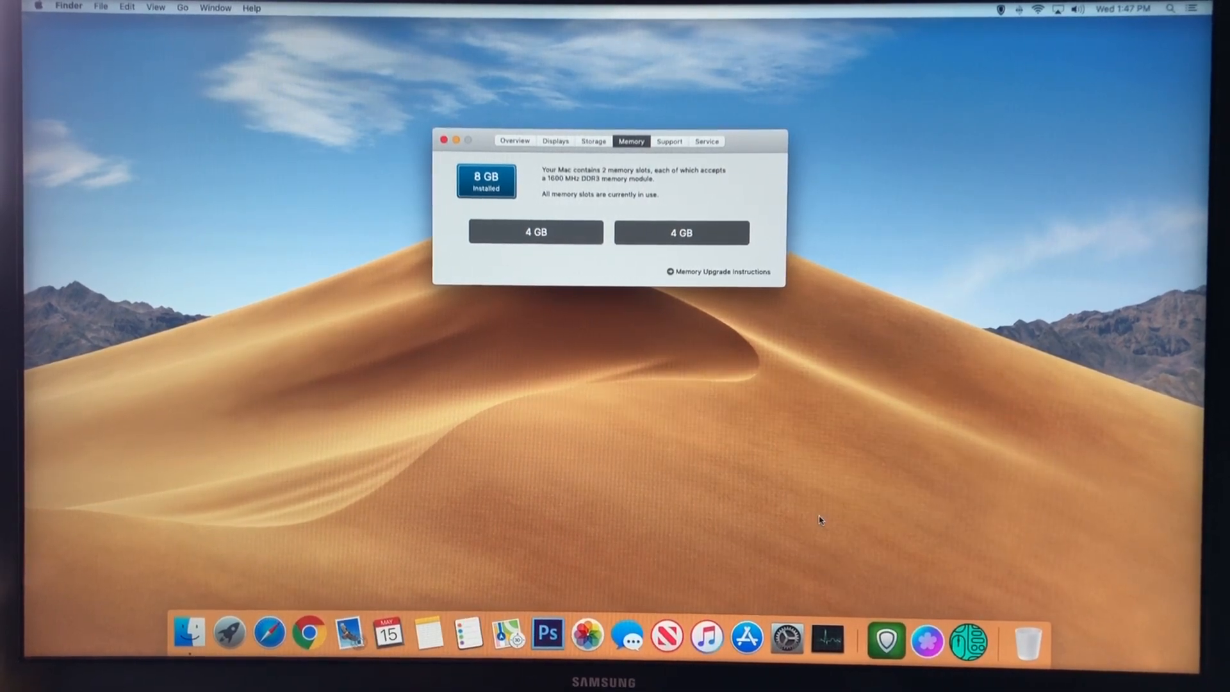
# Launch Activity Monitor, glance at CPU usage, then return to the Memory list.
pyautogui.click(825, 636)
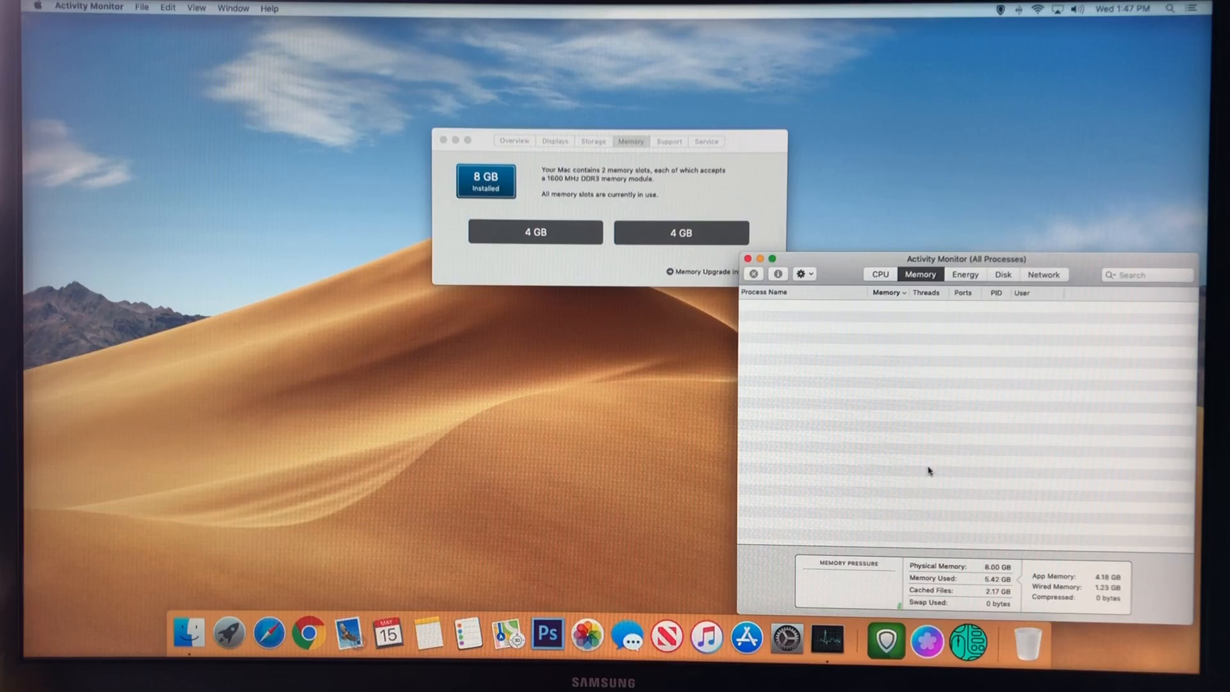
pyautogui.moveTo(847, 268)
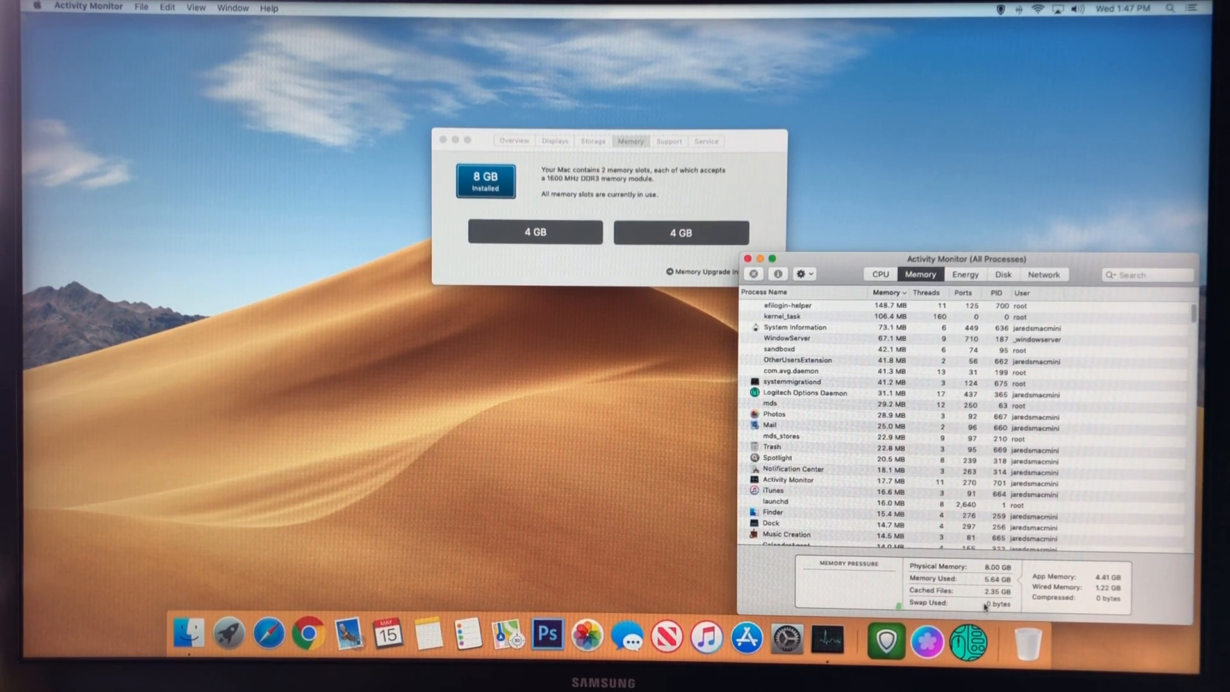
pyautogui.click(879, 274)
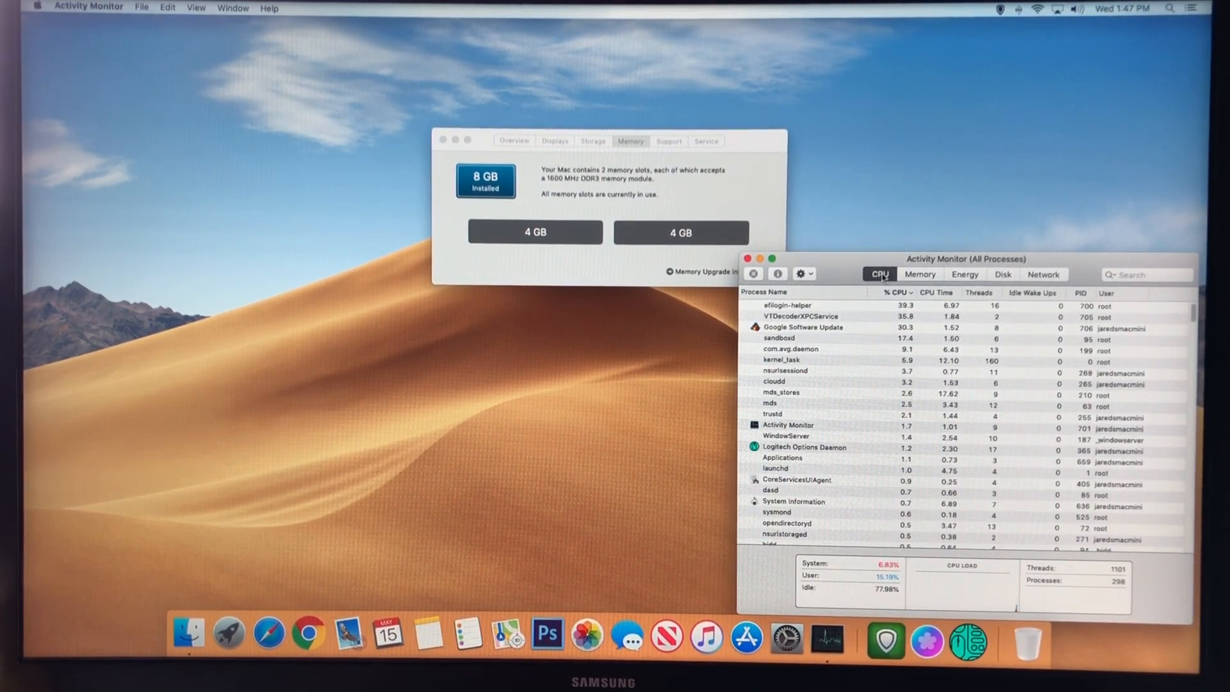
pyautogui.click(919, 273)
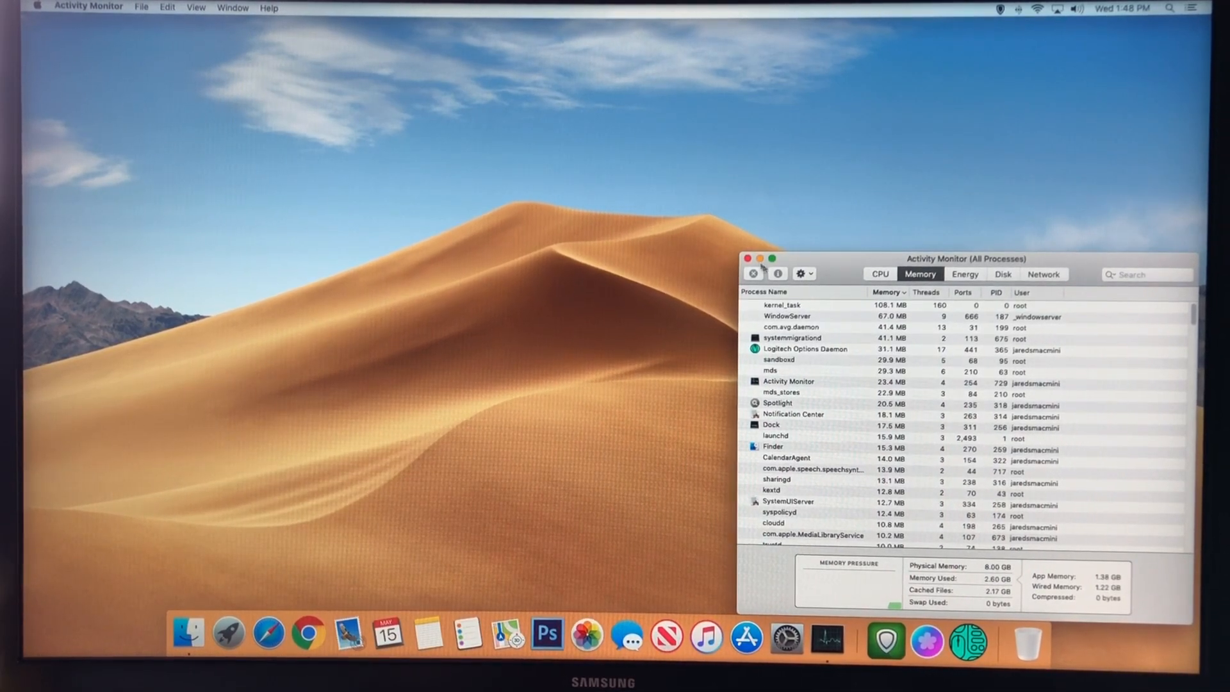
# Put Activity Monitor away and open Applications in a new Finder window.
pyautogui.click(748, 259)
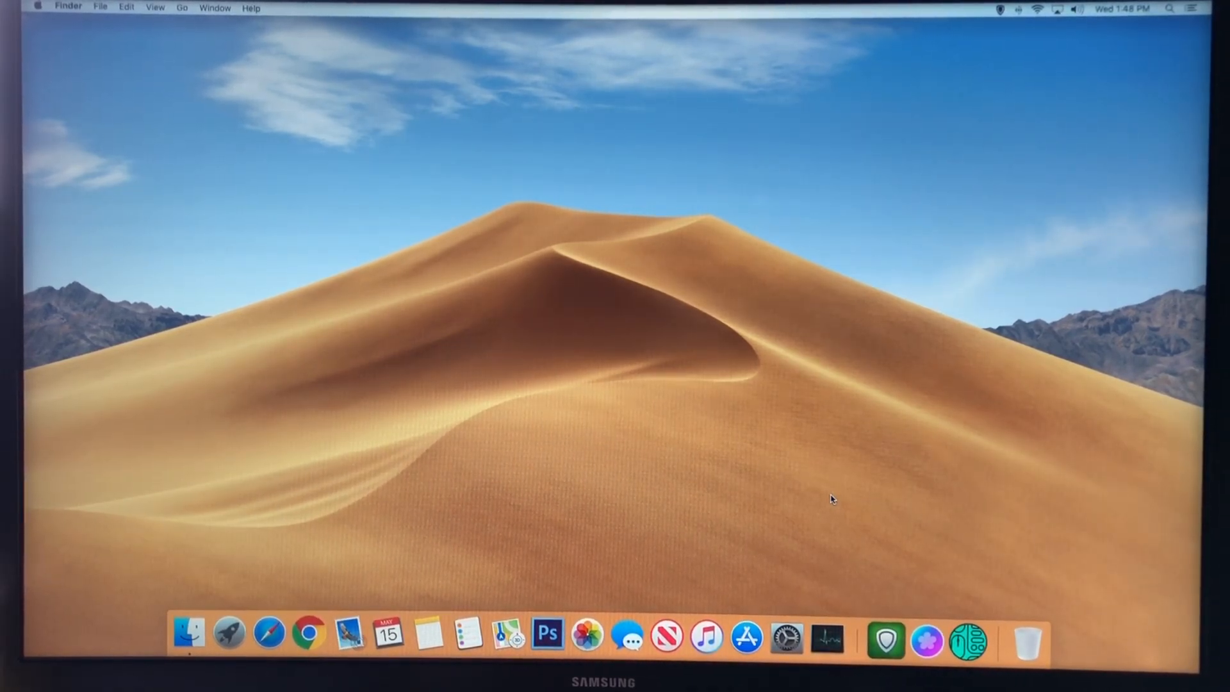
pyautogui.moveTo(759, 476)
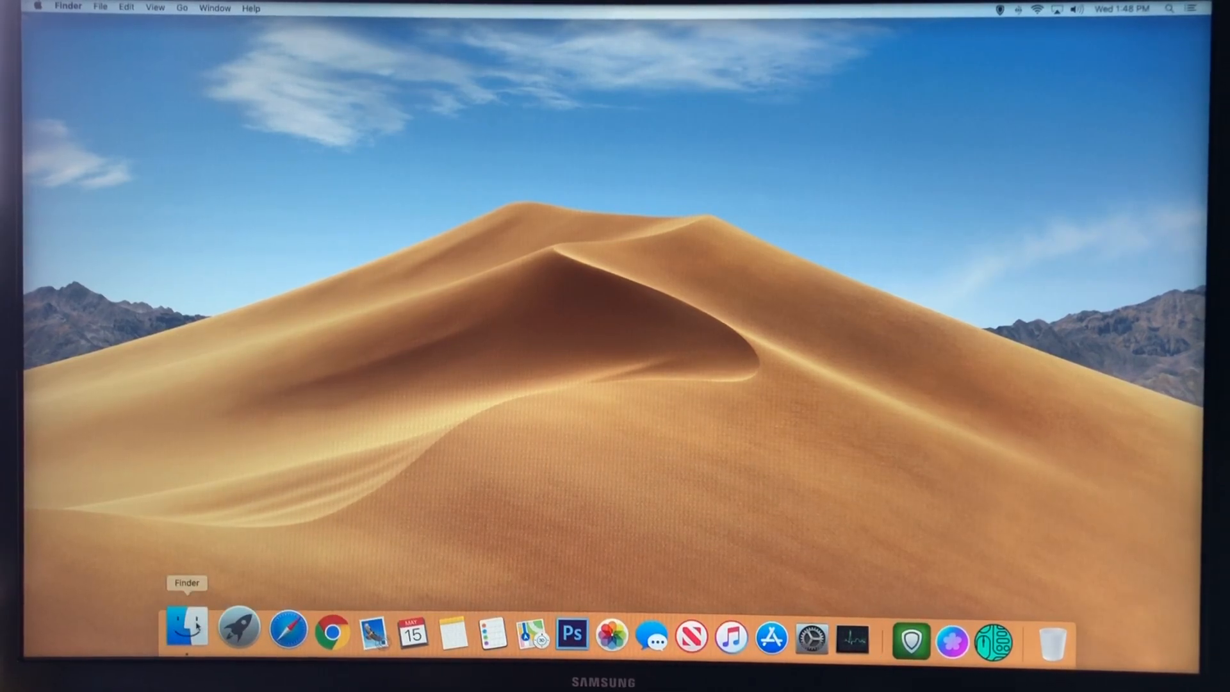
pyautogui.click(186, 632)
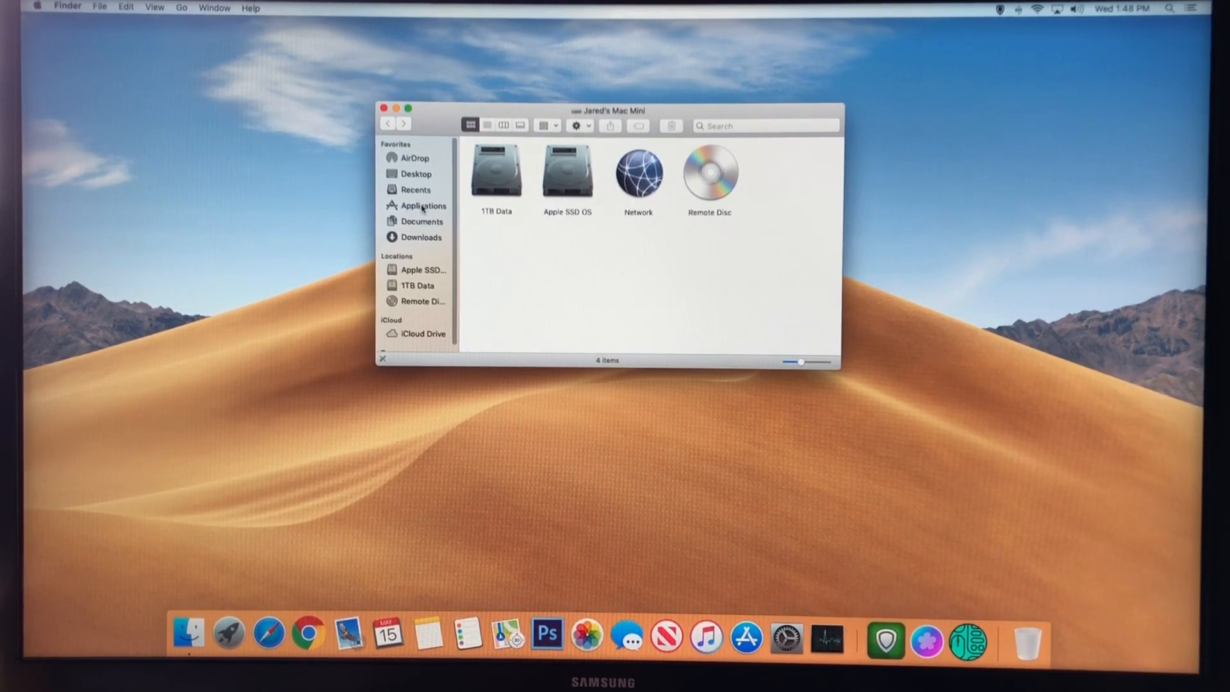
pyautogui.click(424, 206)
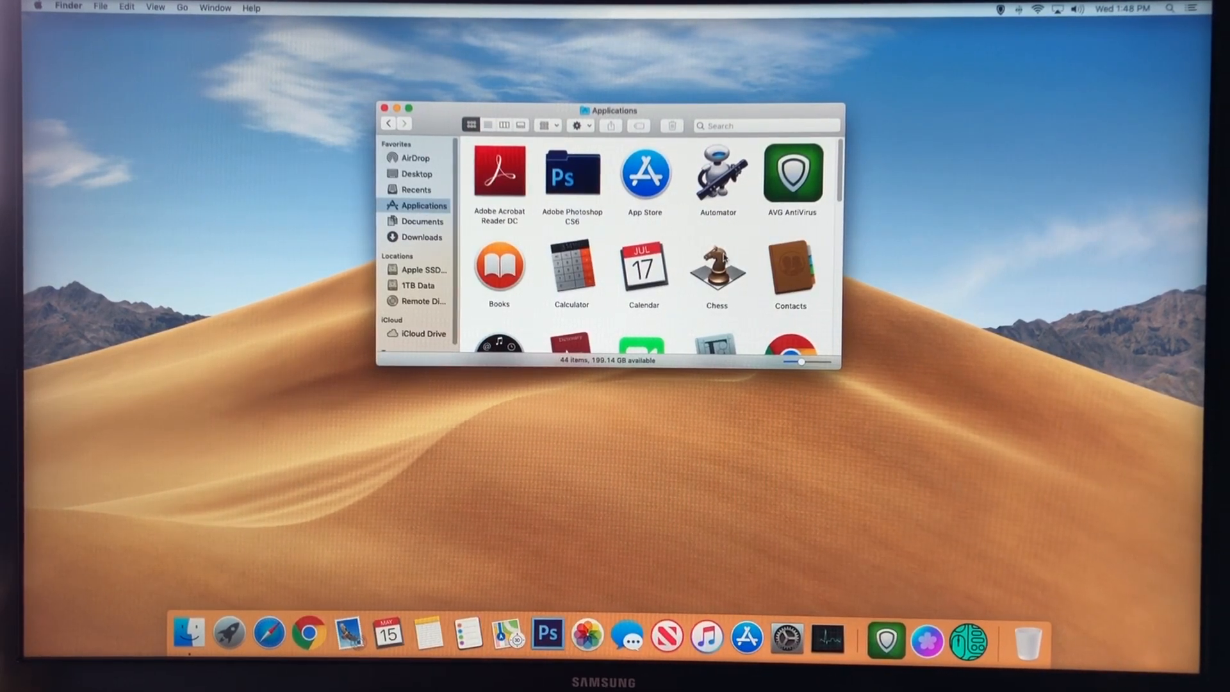
pyautogui.scroll(-3)
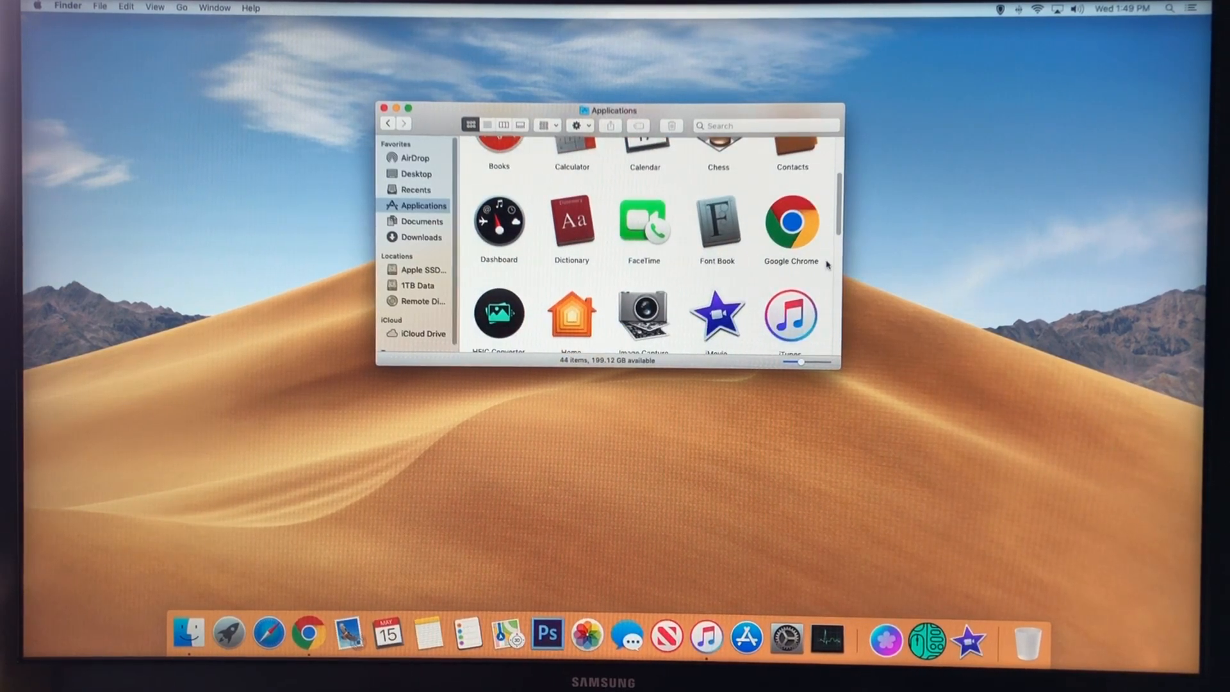
# Select News, App Store and other apps, then launch them all together.
pyautogui.click(790, 227)
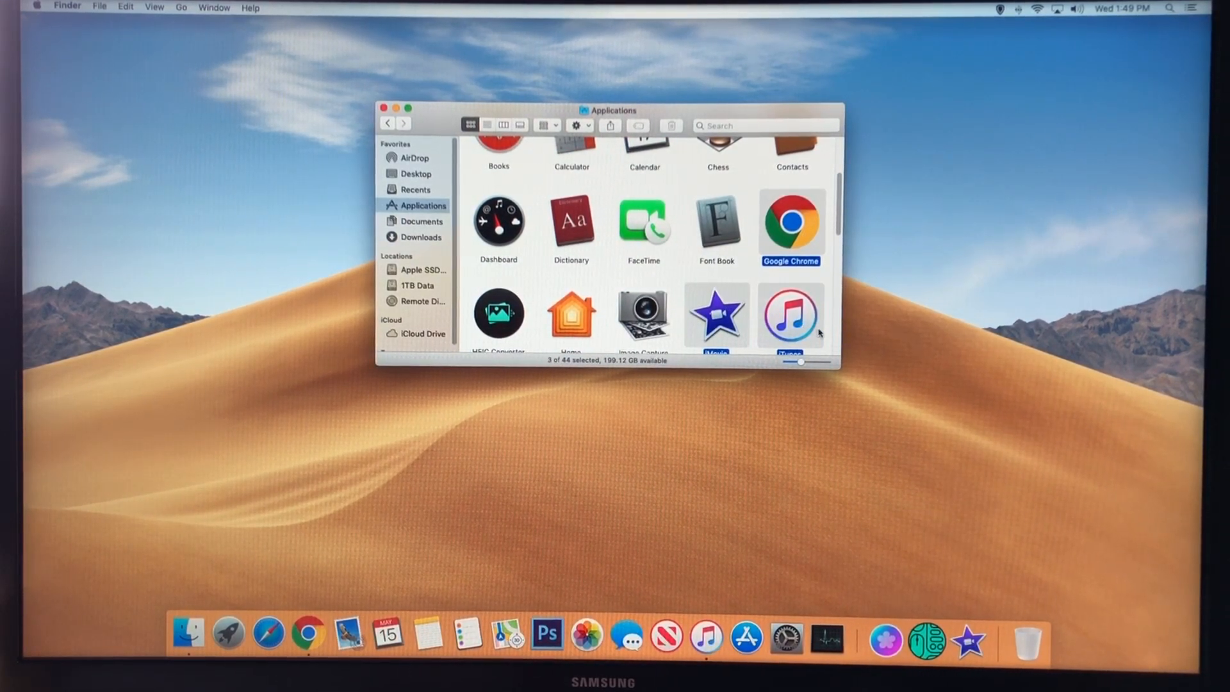
pyautogui.scroll(-3)
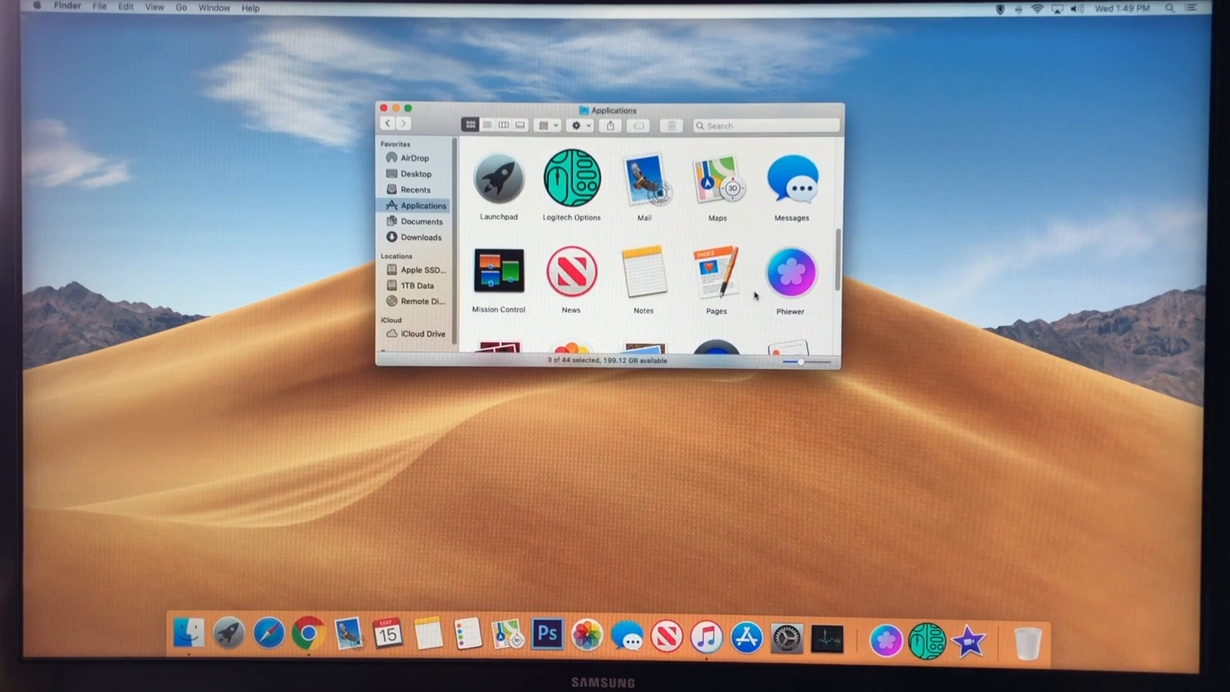
pyautogui.click(570, 265)
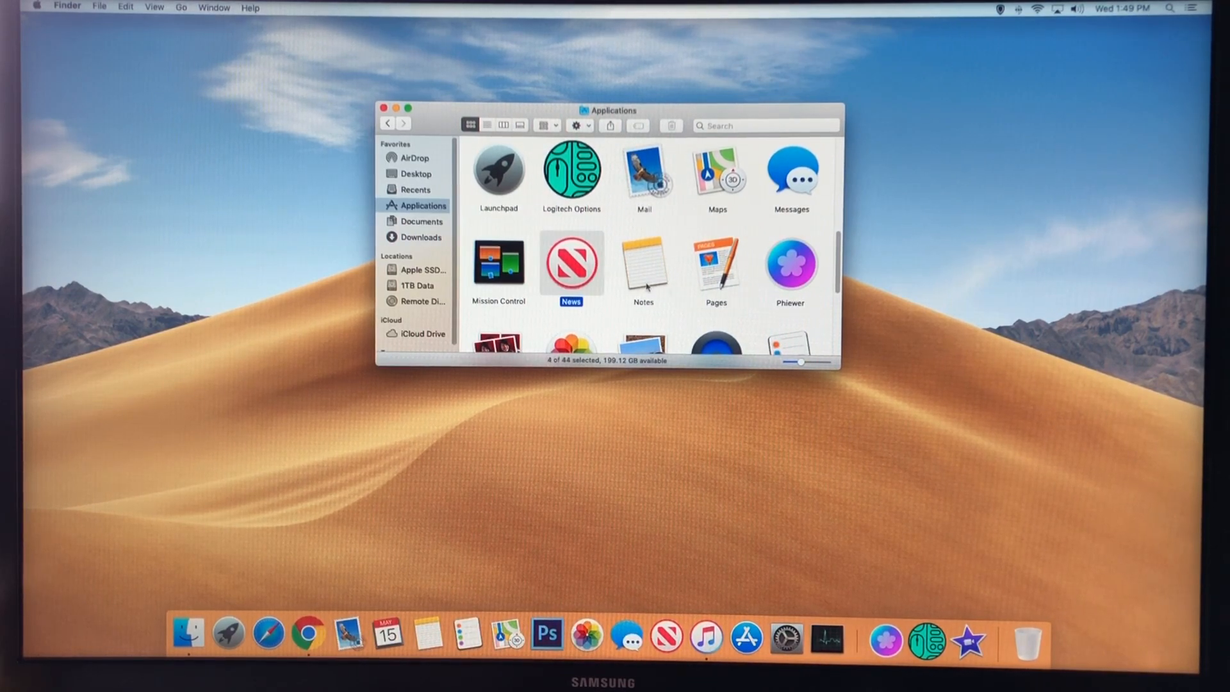
pyautogui.scroll(-3)
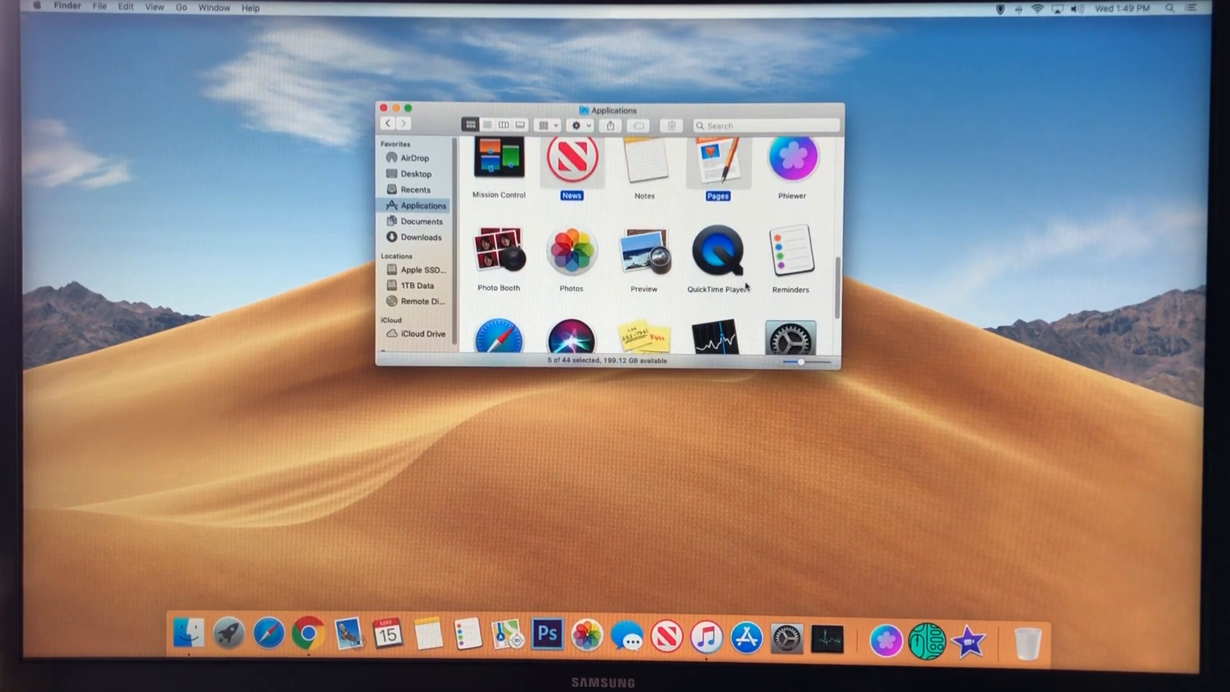
pyautogui.scroll(-3)
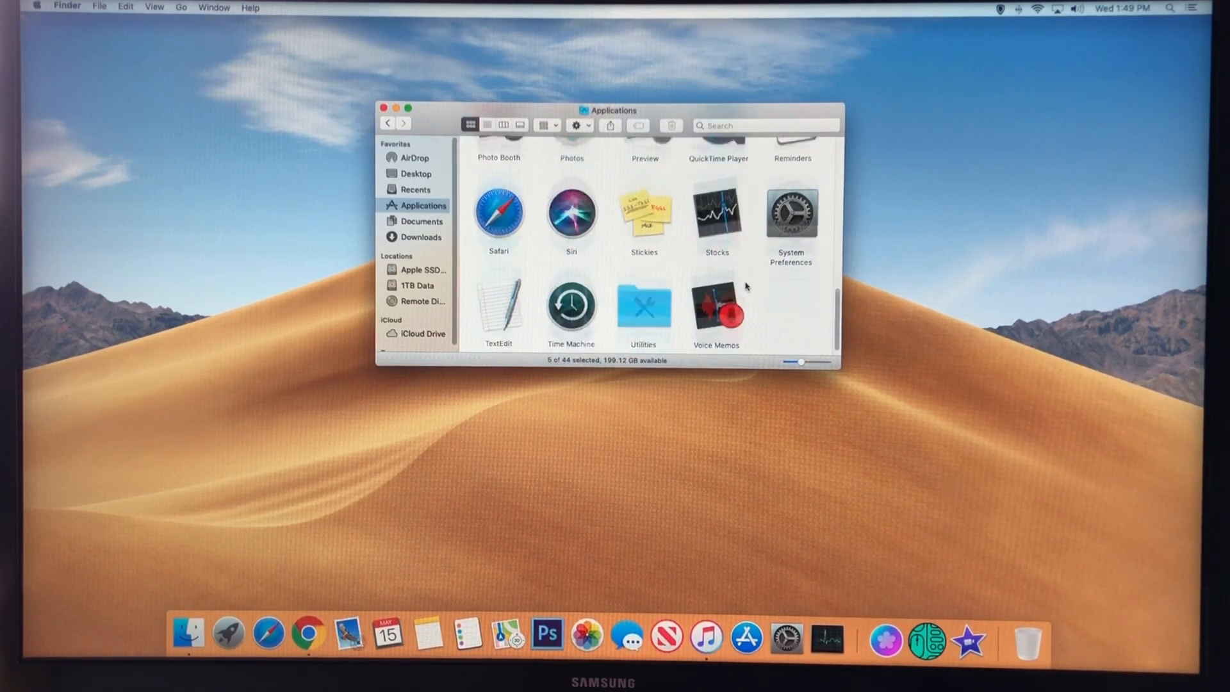
pyautogui.click(499, 206)
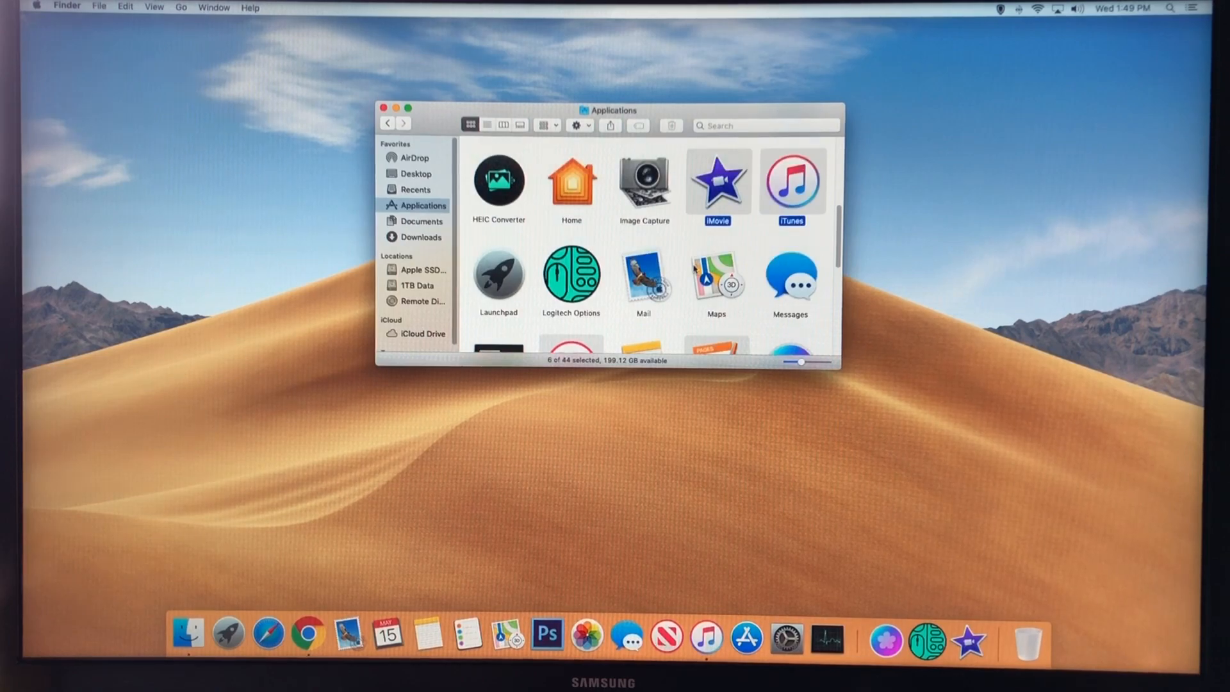
pyautogui.click(716, 283)
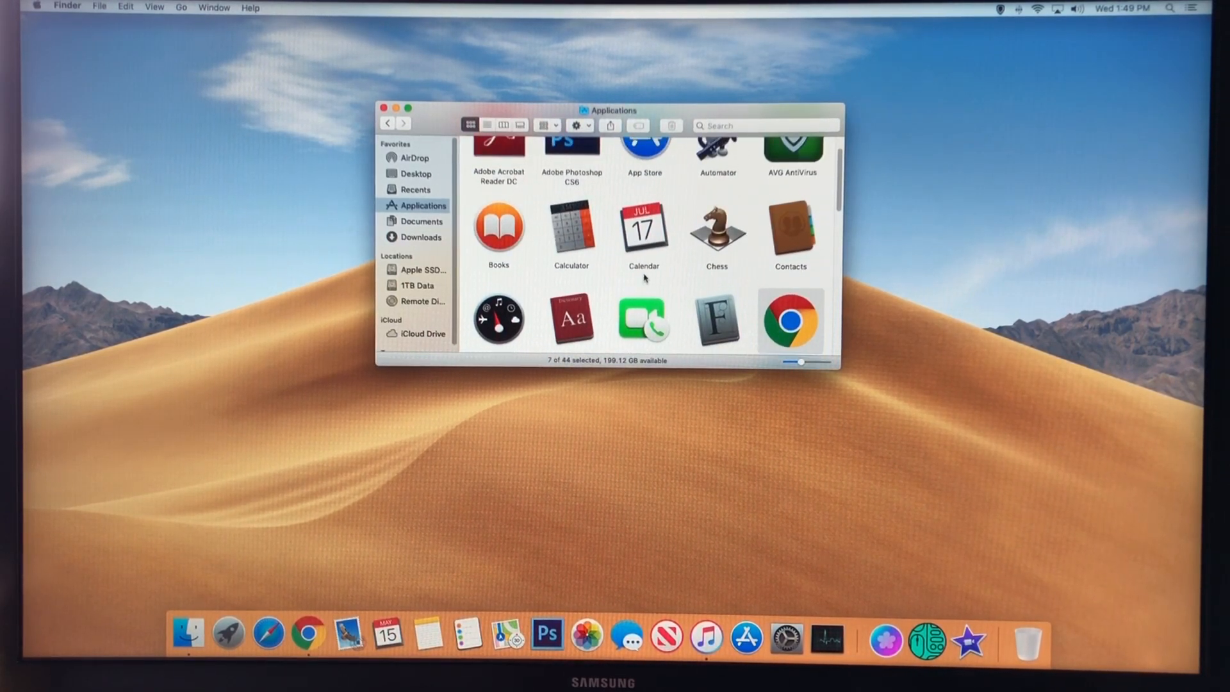
pyautogui.click(643, 177)
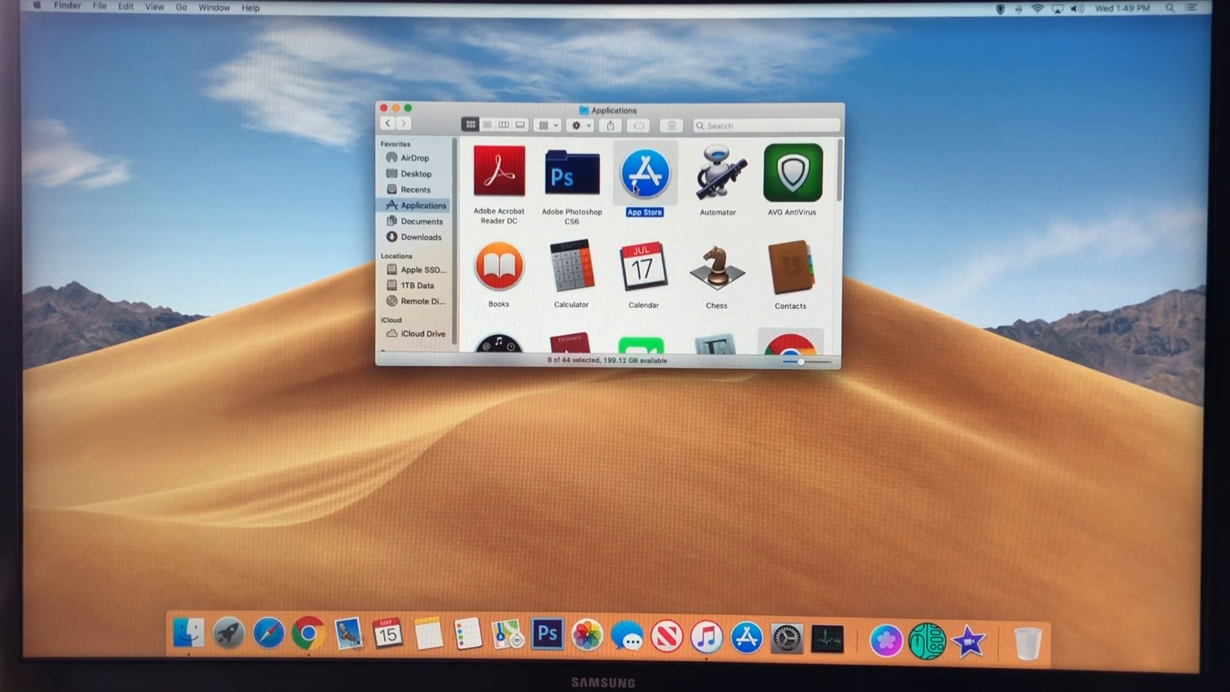
pyautogui.click(307, 633)
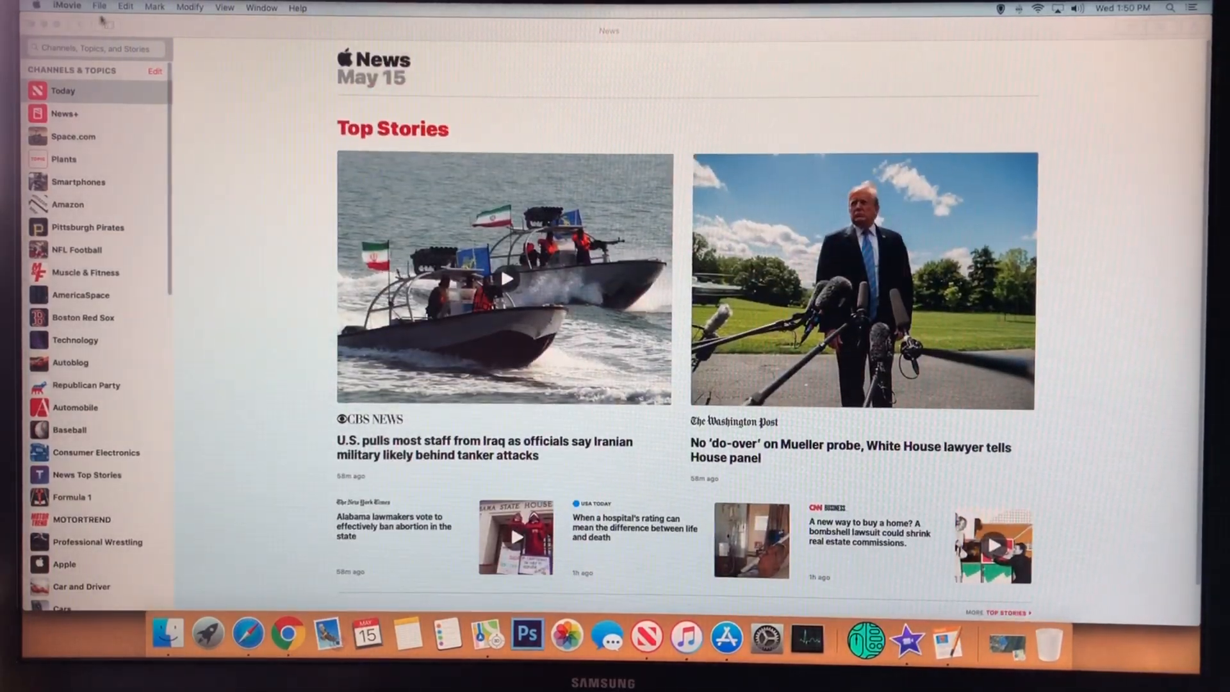
# Bring the Google Chrome new-tab window forward over Apple News.
pyautogui.click(287, 633)
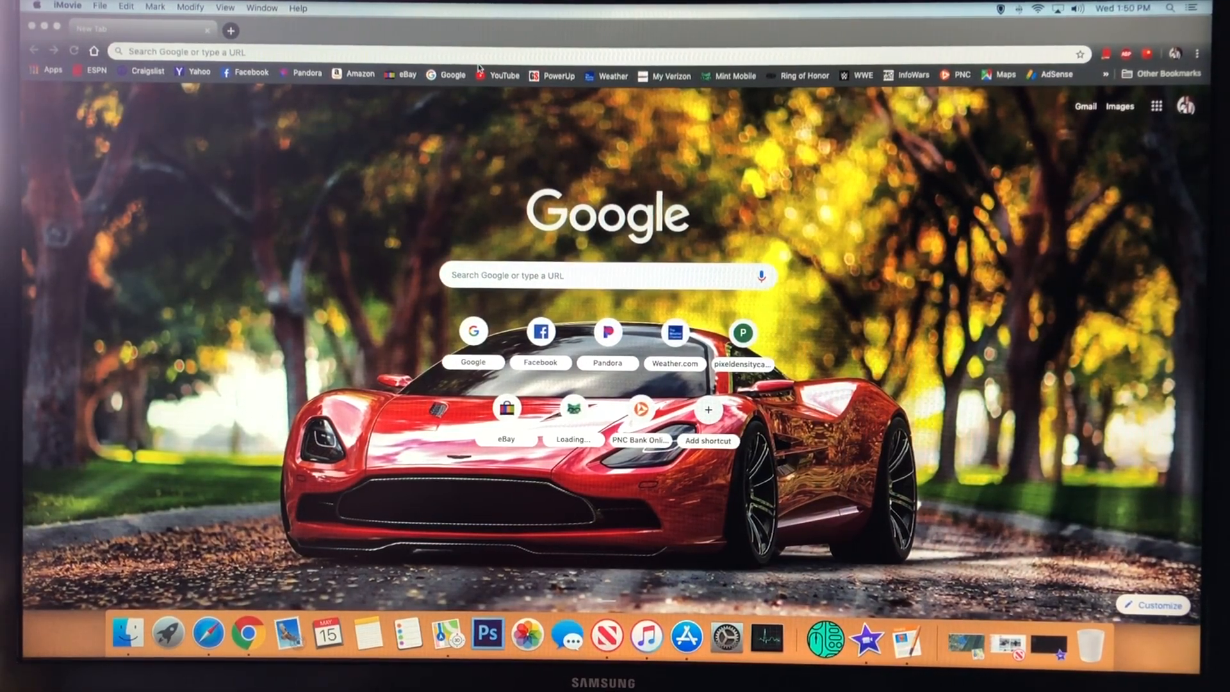
# Load YouTube in Chrome, then bring up Activity Monitor showing about 4.8 GB used.
pyautogui.click(497, 74)
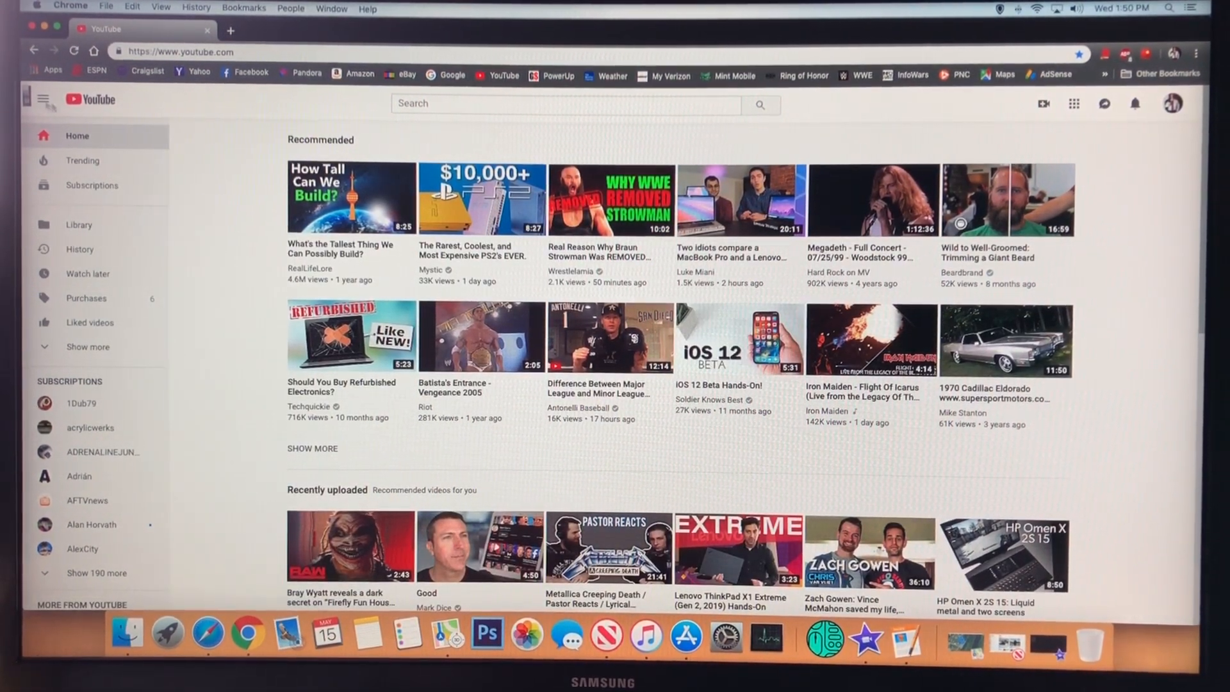
pyautogui.click(645, 633)
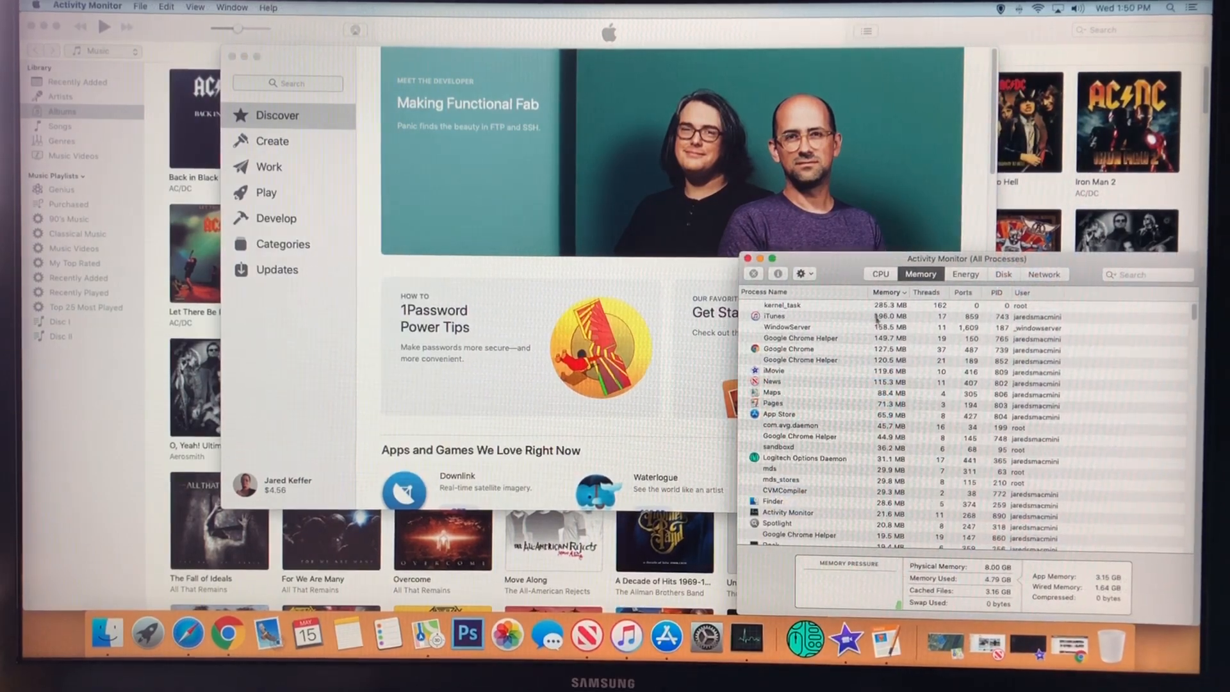
# Review CPU load and memory use across Activity Monitor's tabs.
pyautogui.click(880, 273)
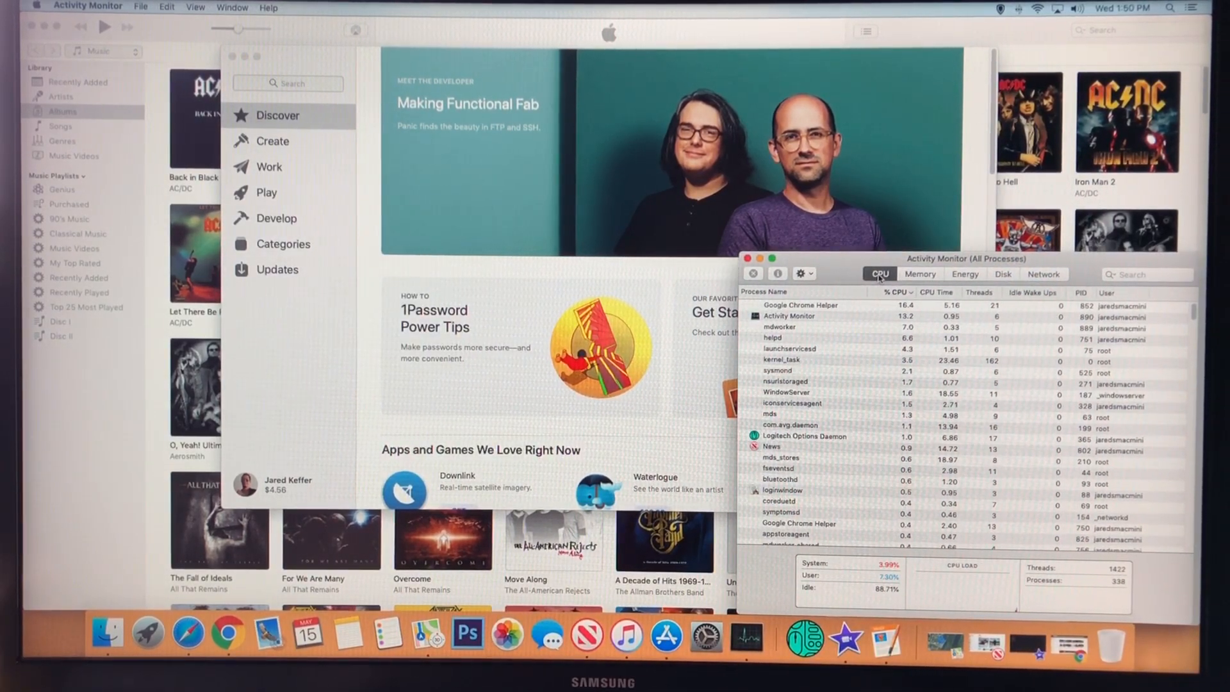
pyautogui.click(919, 274)
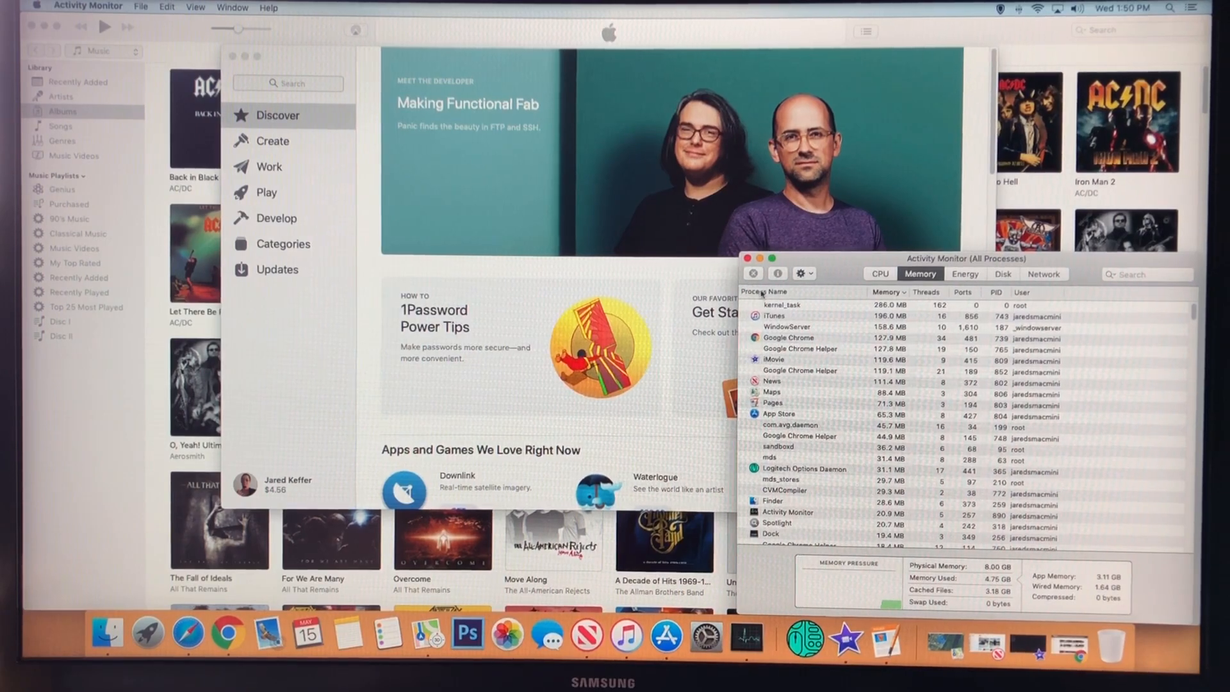
pyautogui.click(752, 273)
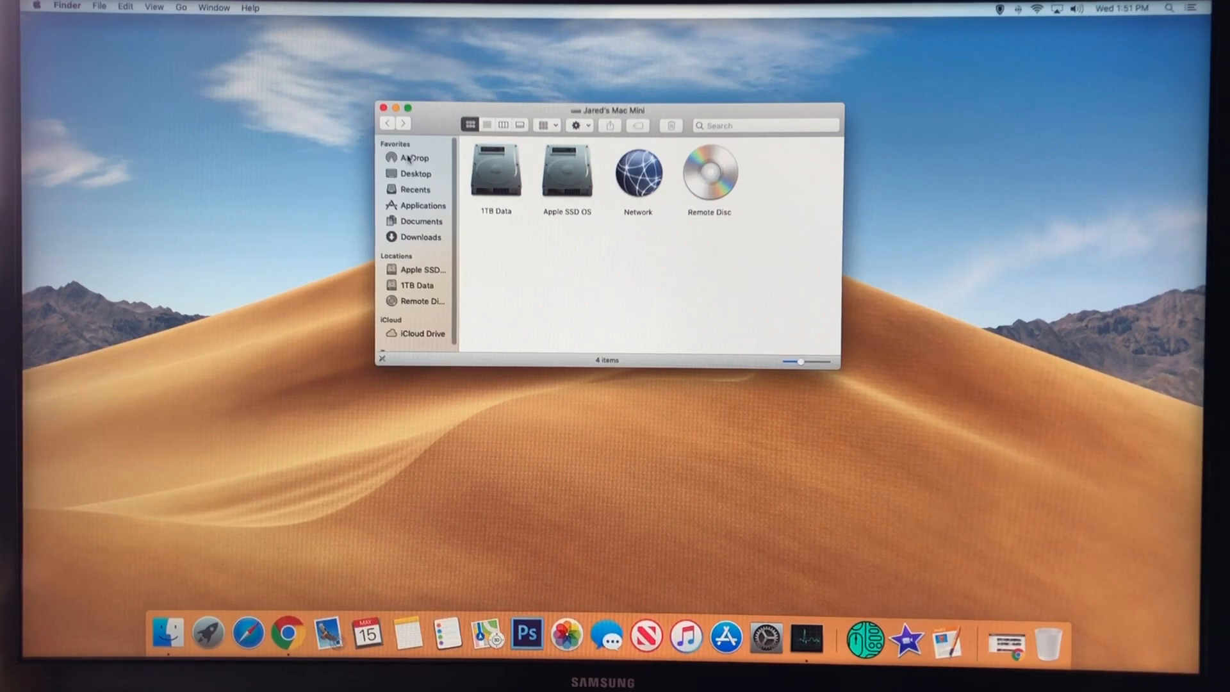
# Show the nearby iPad in AirDrop, then close the Finder window.
pyautogui.click(415, 158)
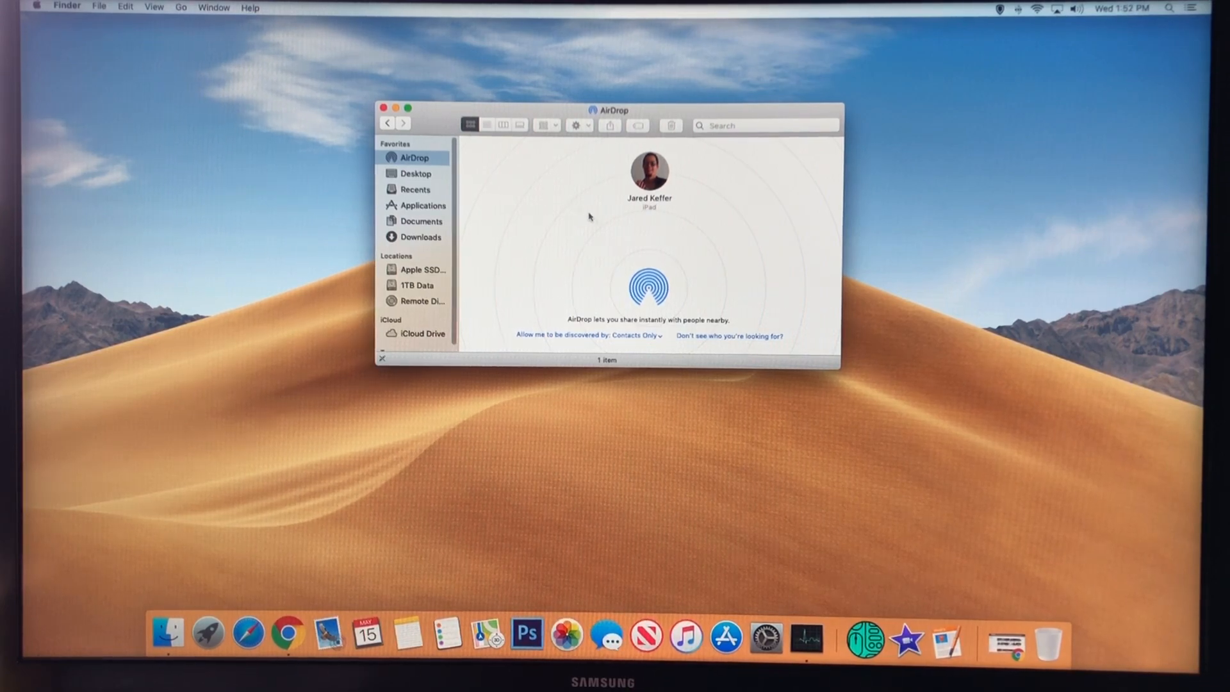
pyautogui.click(384, 108)
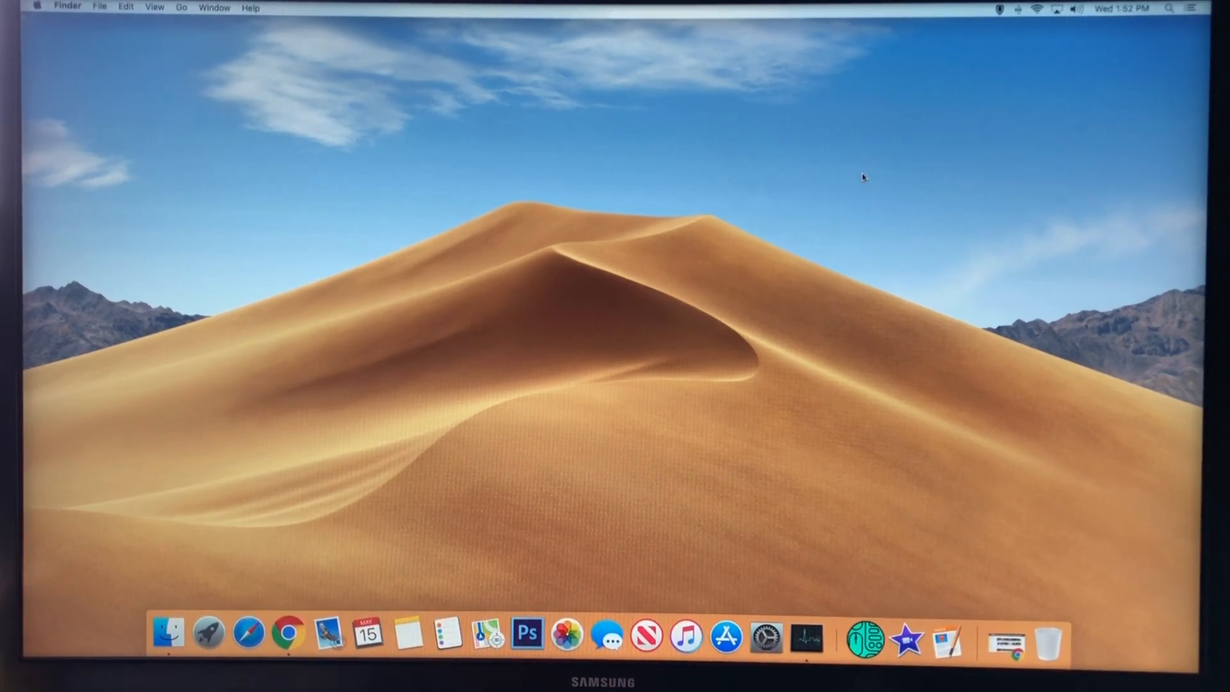
# Search YouTube for Forza Horizon 4K gameplay and open the Aston Martin Vulcan video.
pyautogui.click(290, 633)
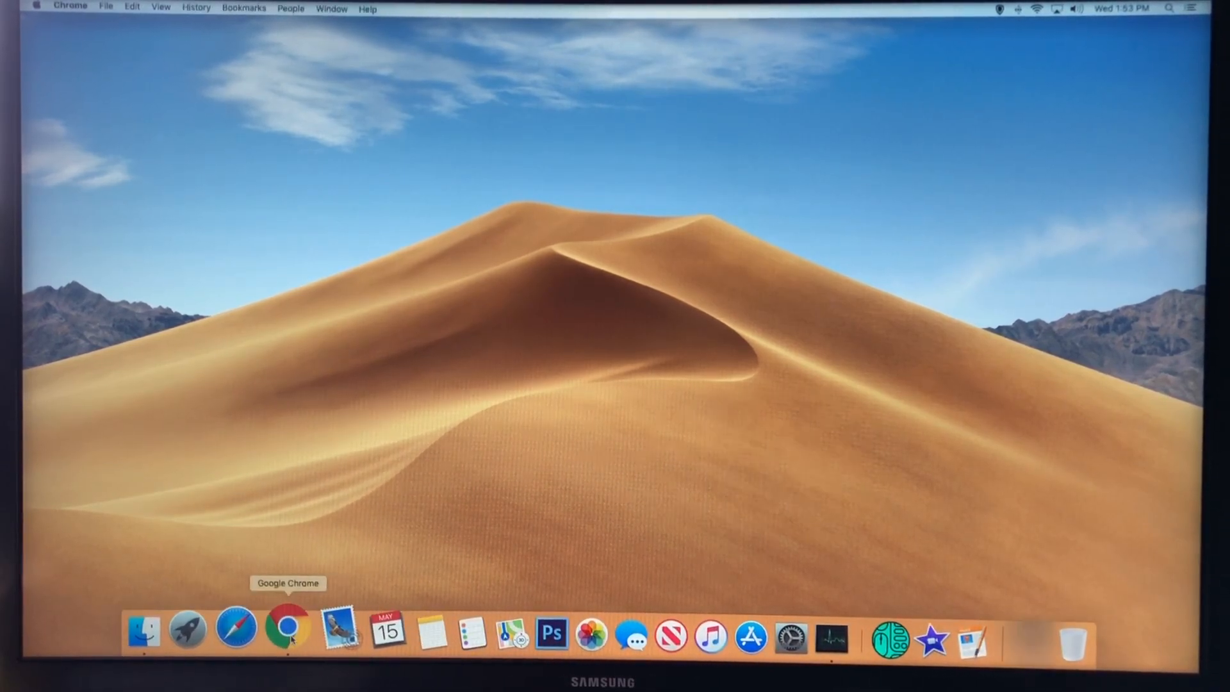
pyautogui.click(288, 630)
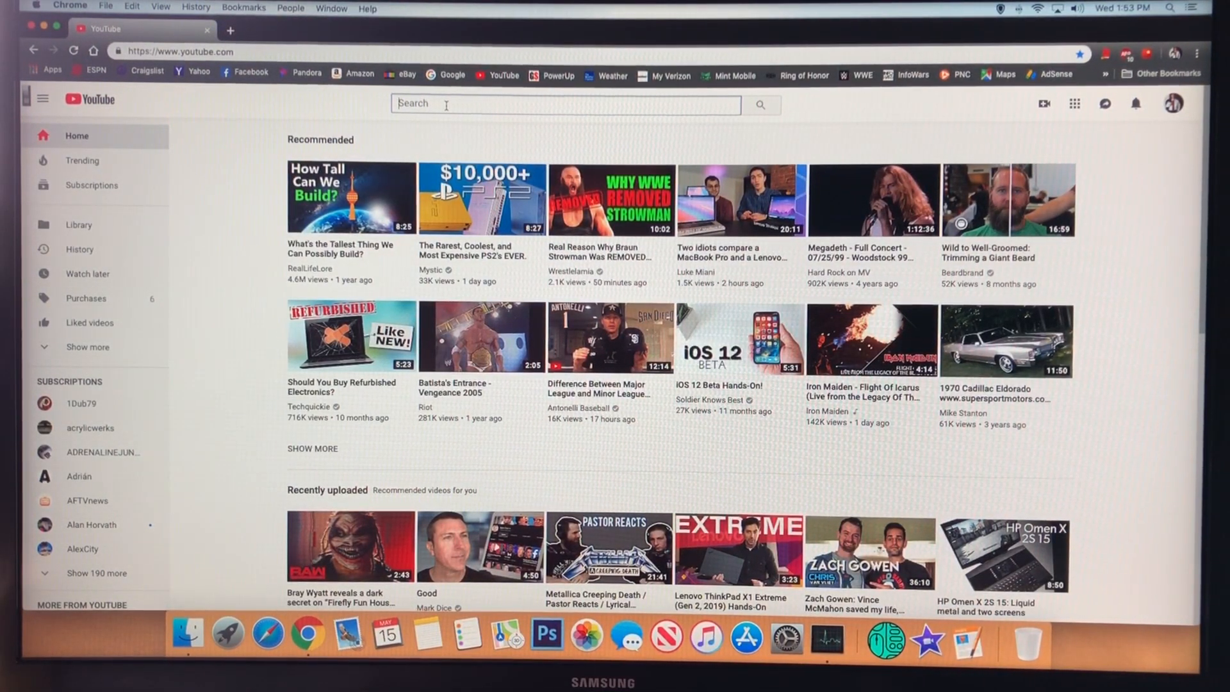
pyautogui.write('forza horizon 4k g')
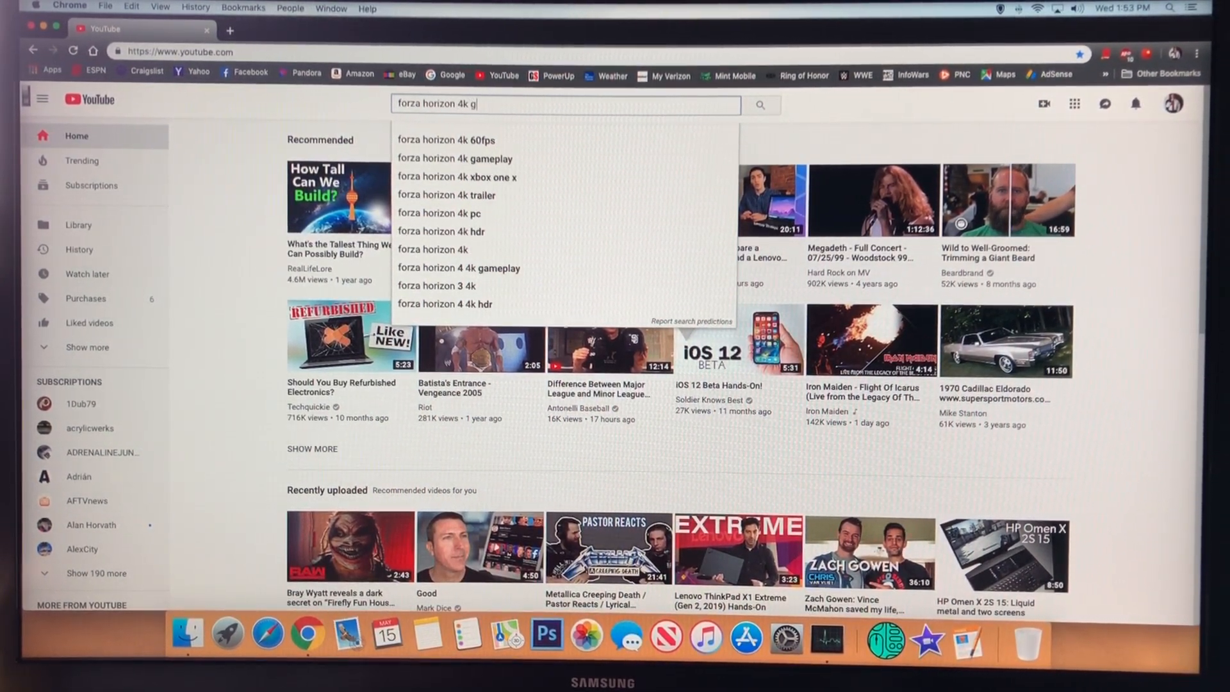
pyautogui.write('ae')
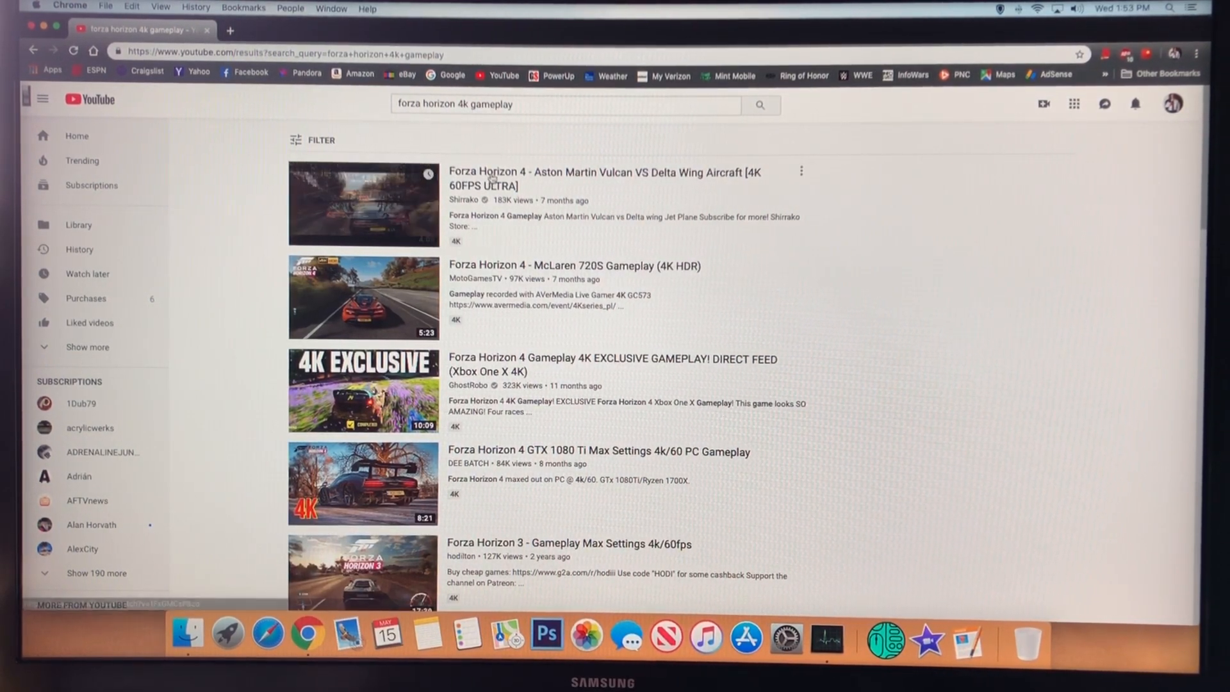
pyautogui.click(364, 202)
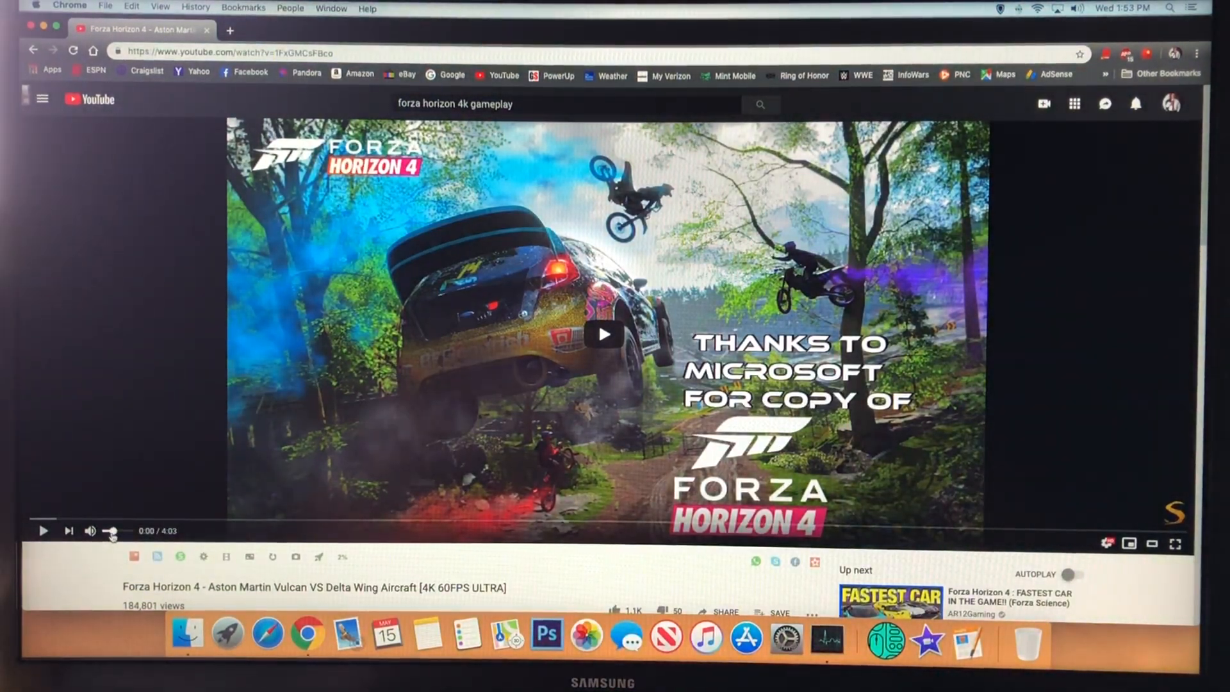
# Start playing the Forza Horizon 4 Aston Martin Vulcan gameplay video.
pyautogui.click(1105, 542)
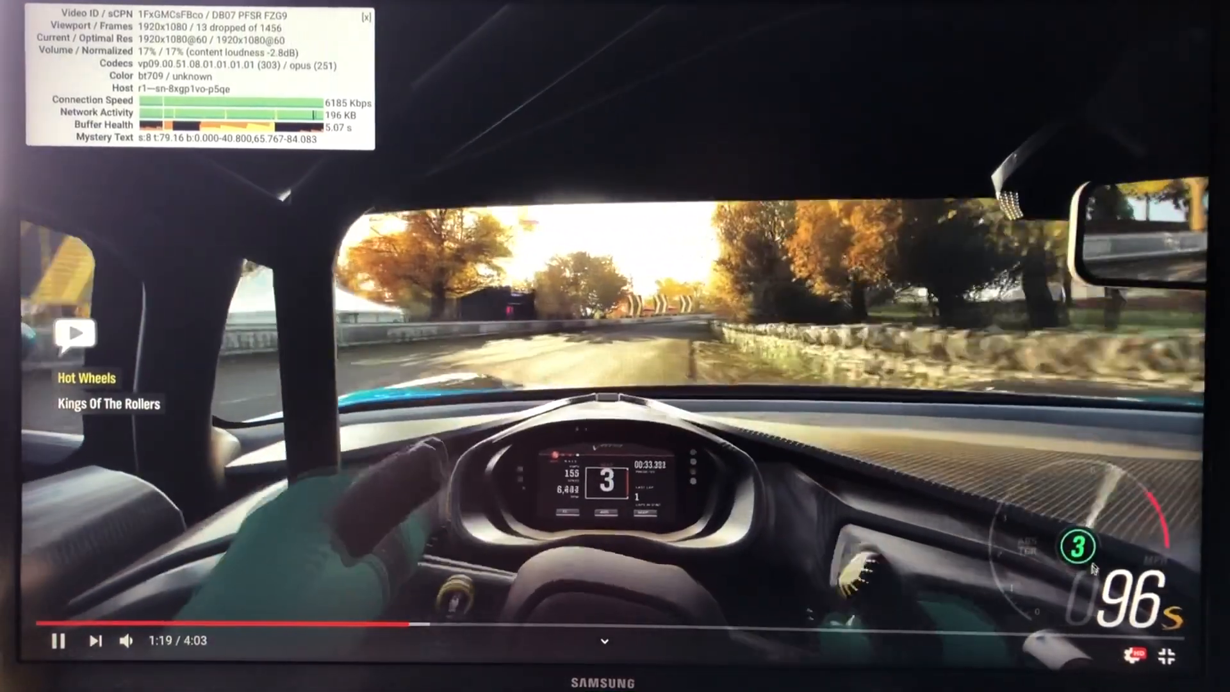
# Leave the full-screen gameplay video to head toward eBay's mac mini 2012 i7 listings.
pyautogui.click(1140, 653)
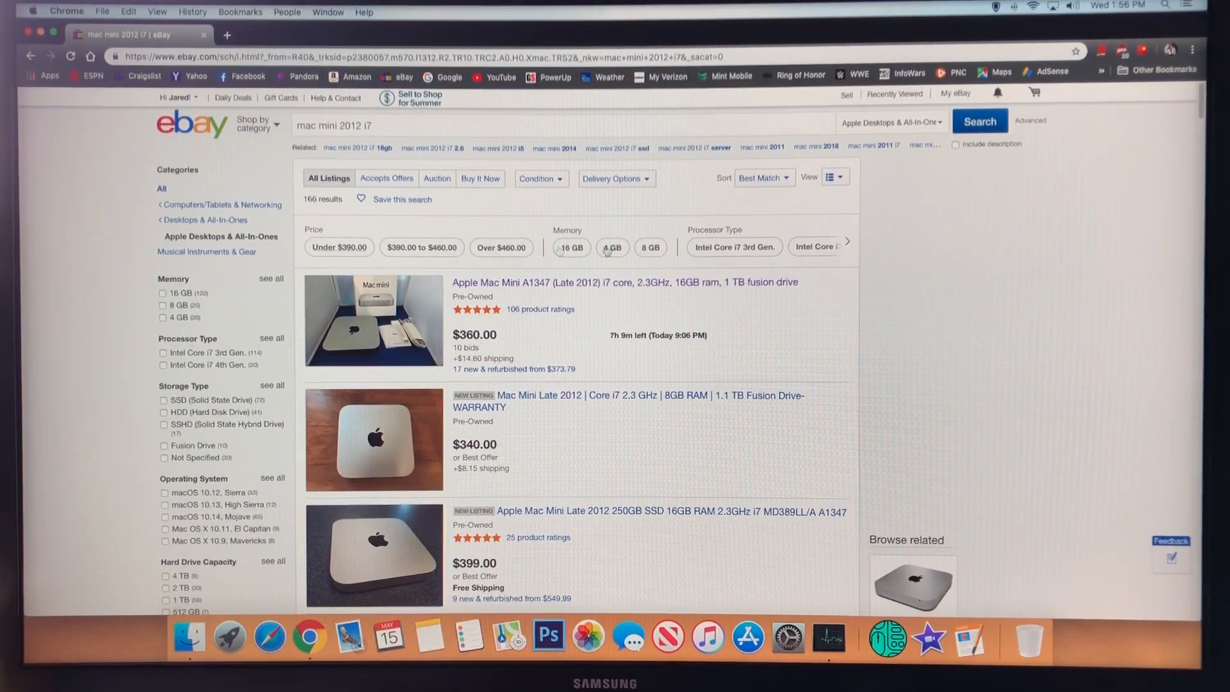
# Sort the mac mini 2012 i7 results by Time: newly listed and scroll through them.
pyautogui.click(762, 177)
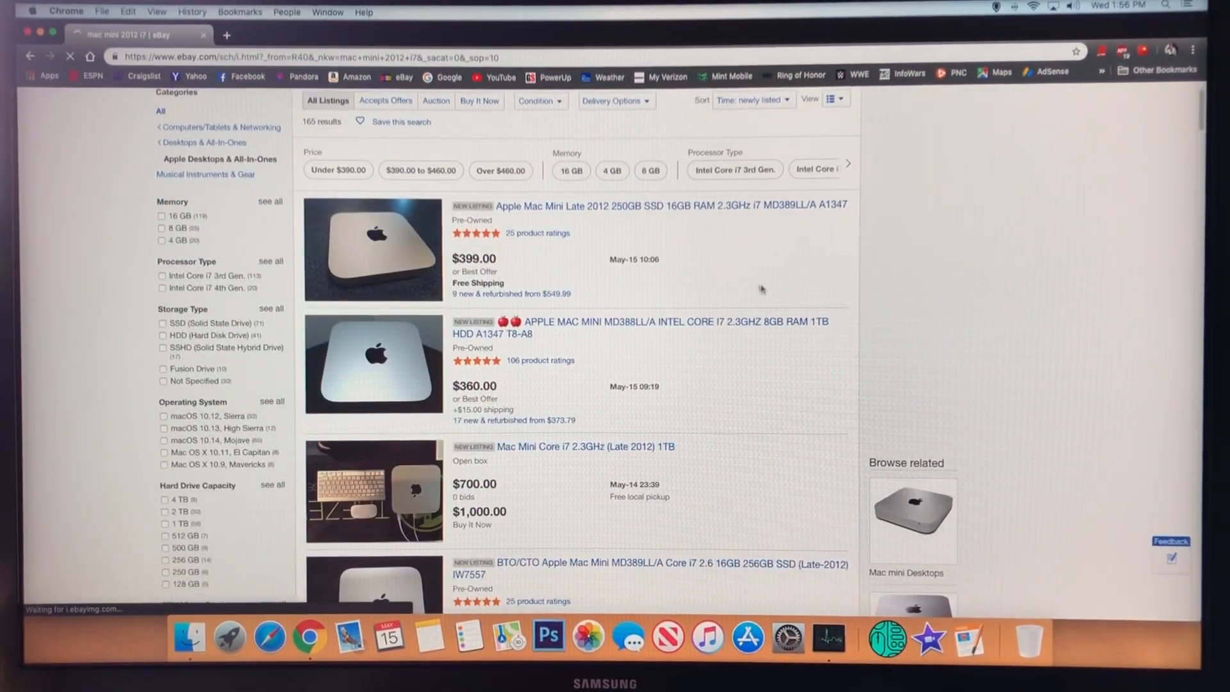
pyautogui.scroll(-3)
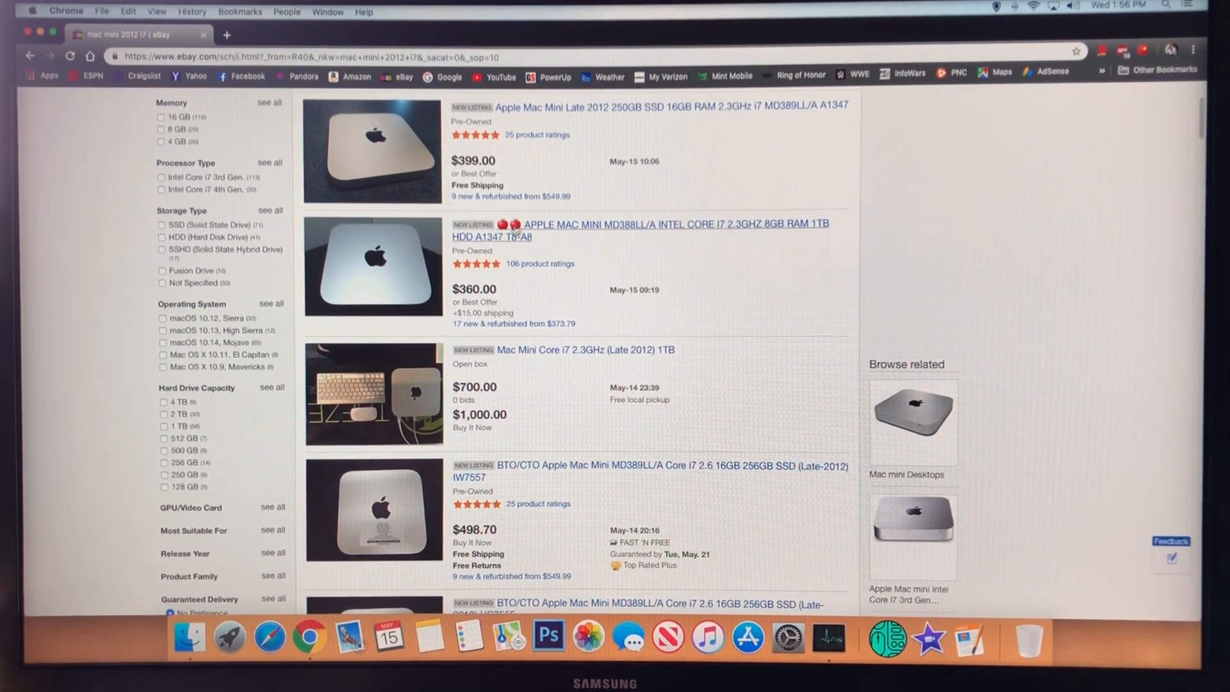
pyautogui.scroll(-3)
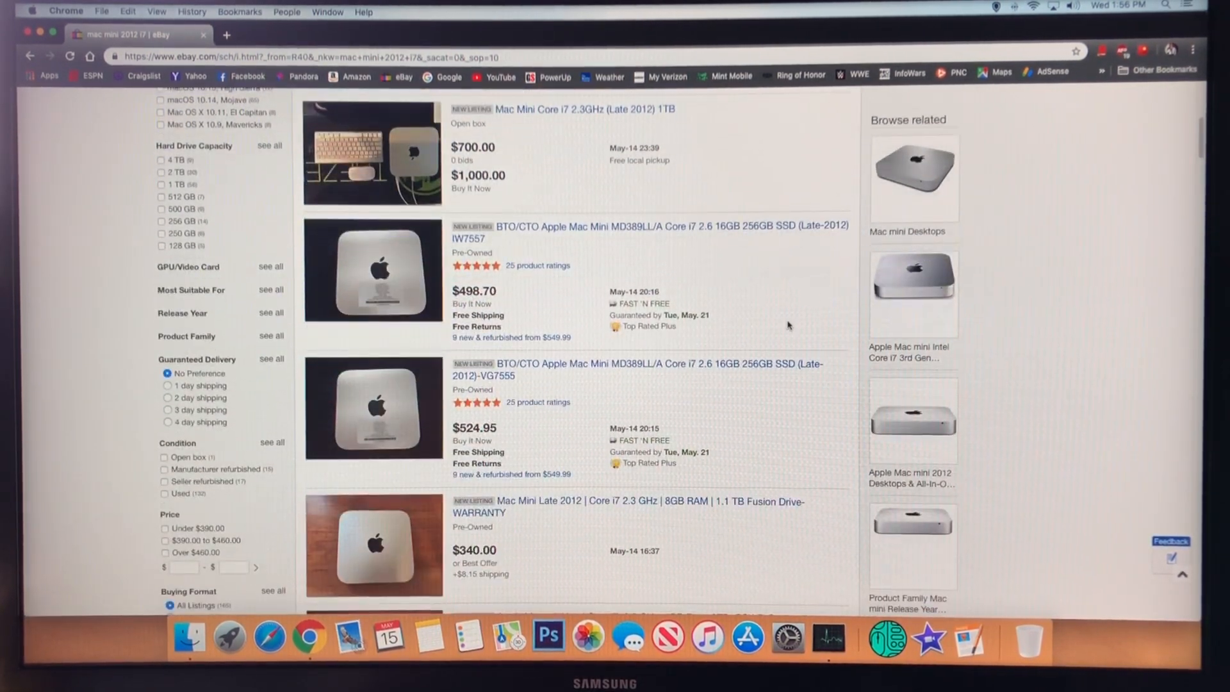
pyautogui.scroll(-3)
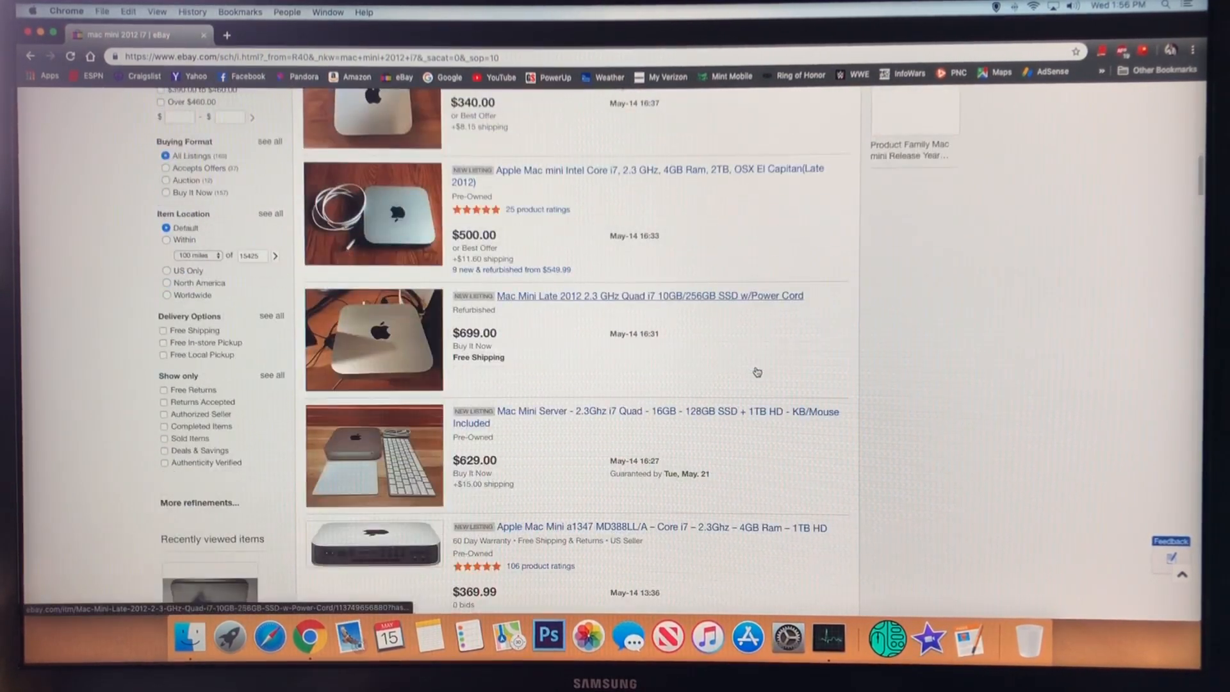
pyautogui.scroll(-3)
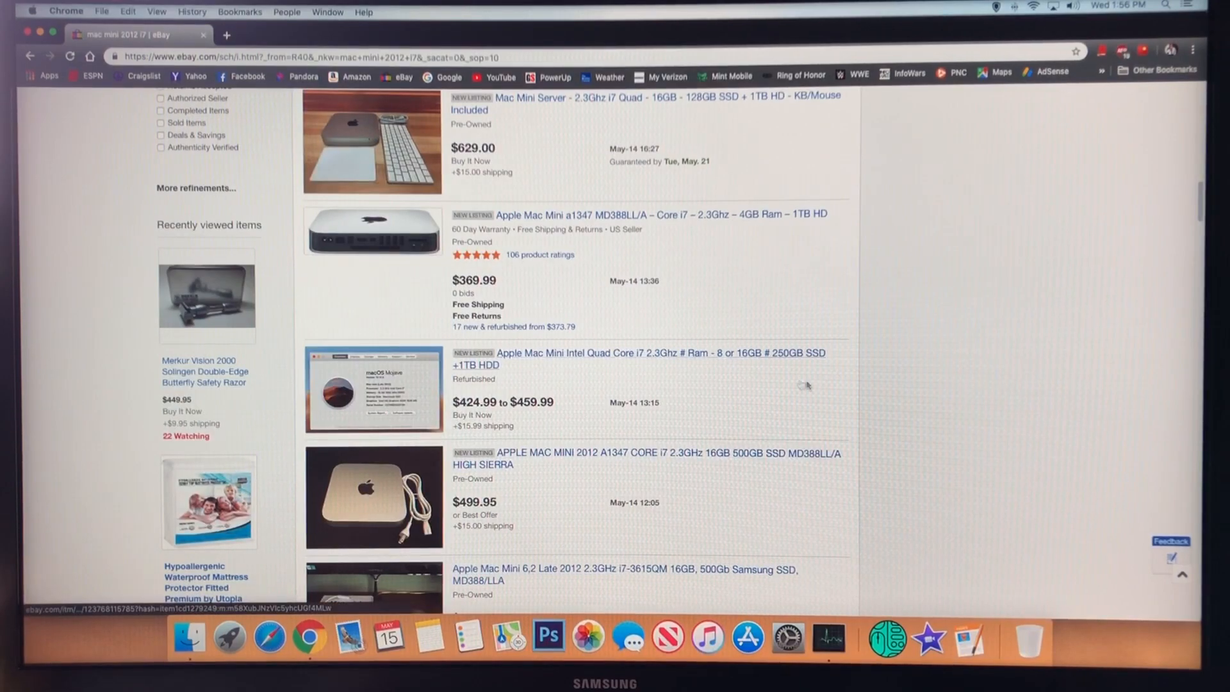
pyautogui.scroll(-3)
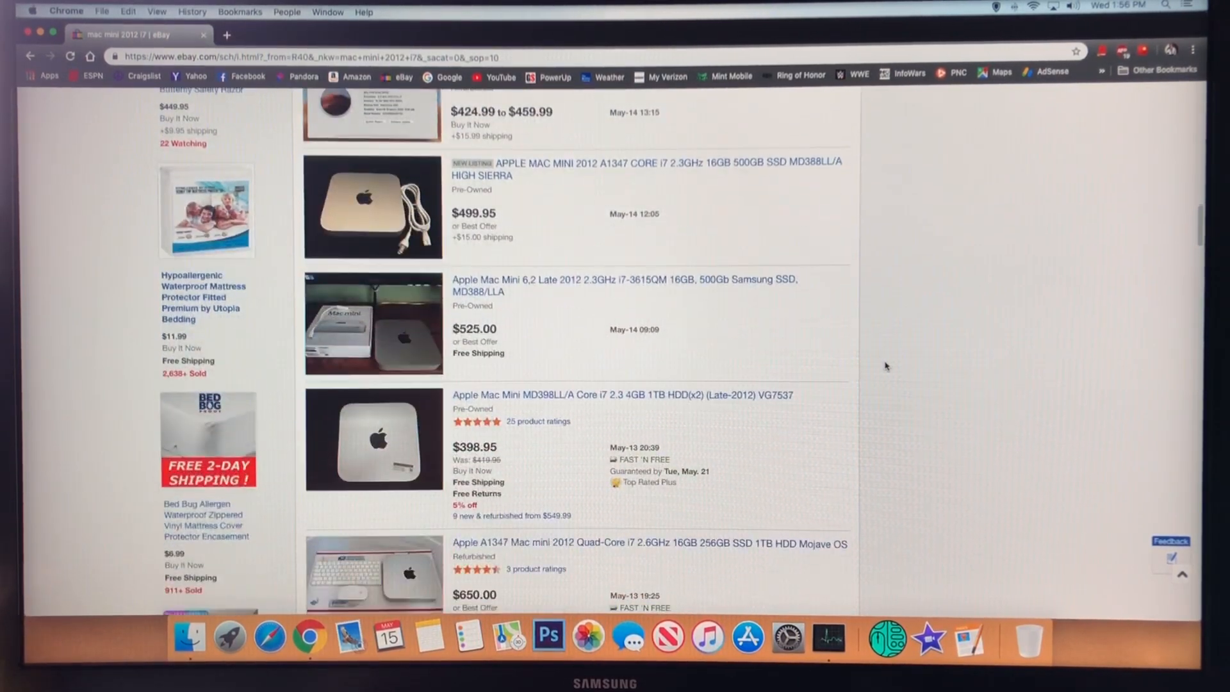
pyautogui.scroll(-3)
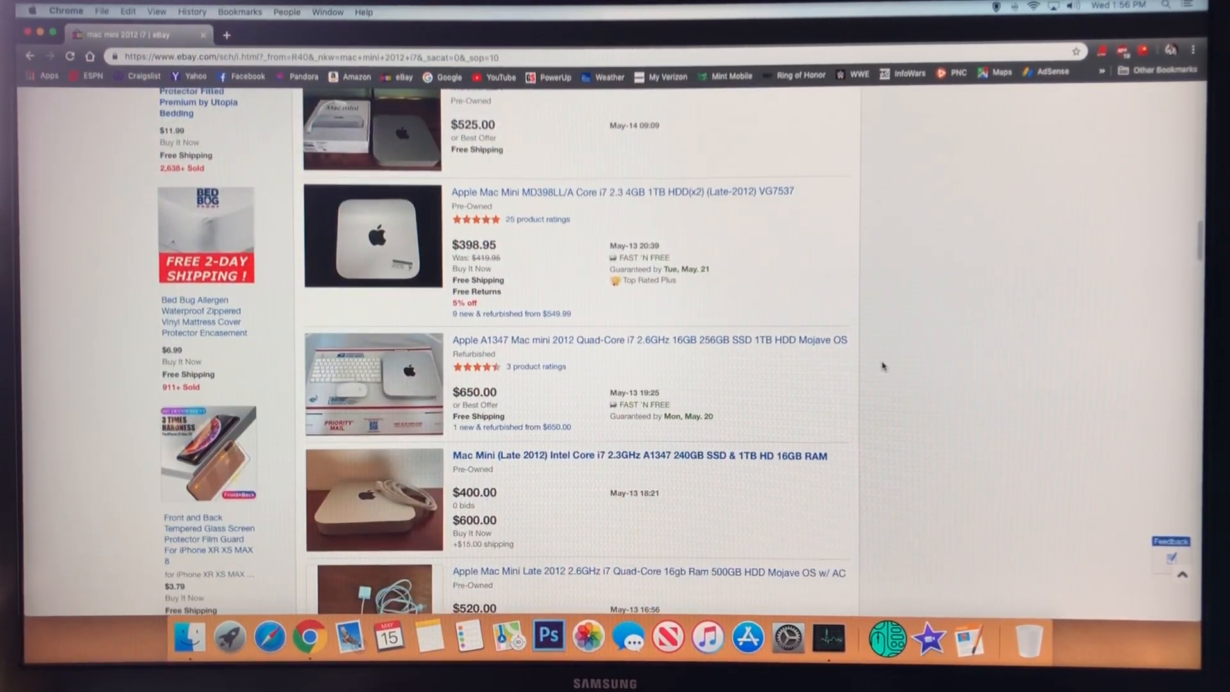
pyautogui.scroll(-3)
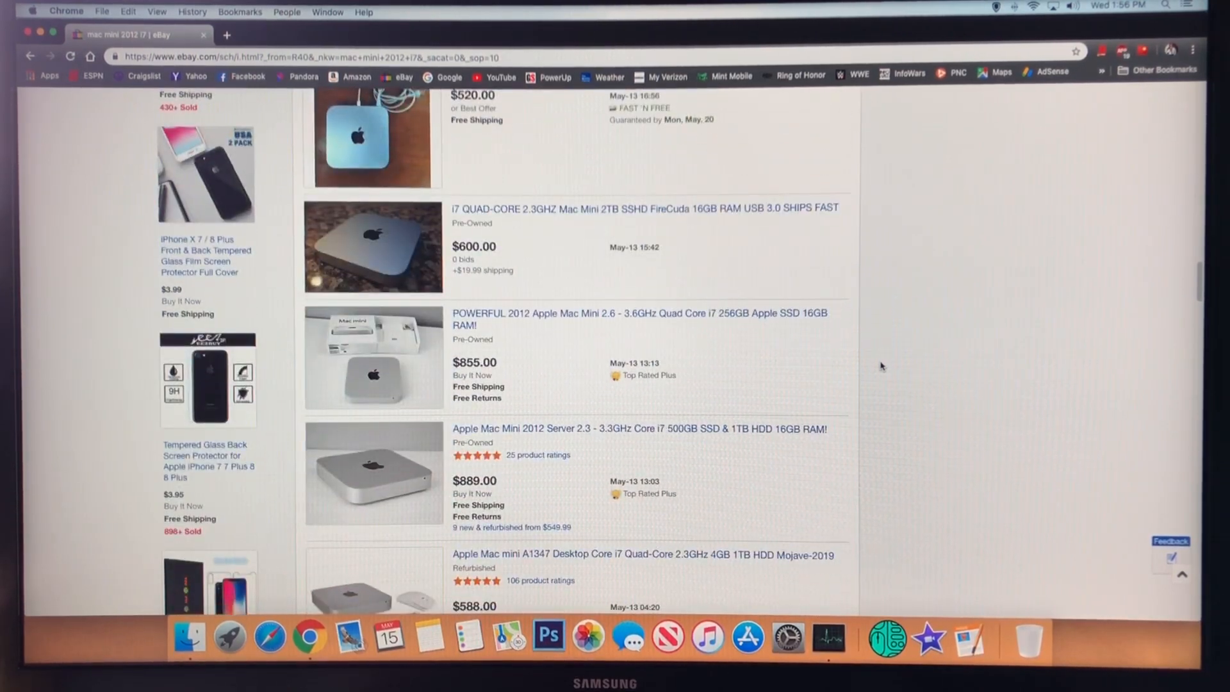
pyautogui.scroll(-3)
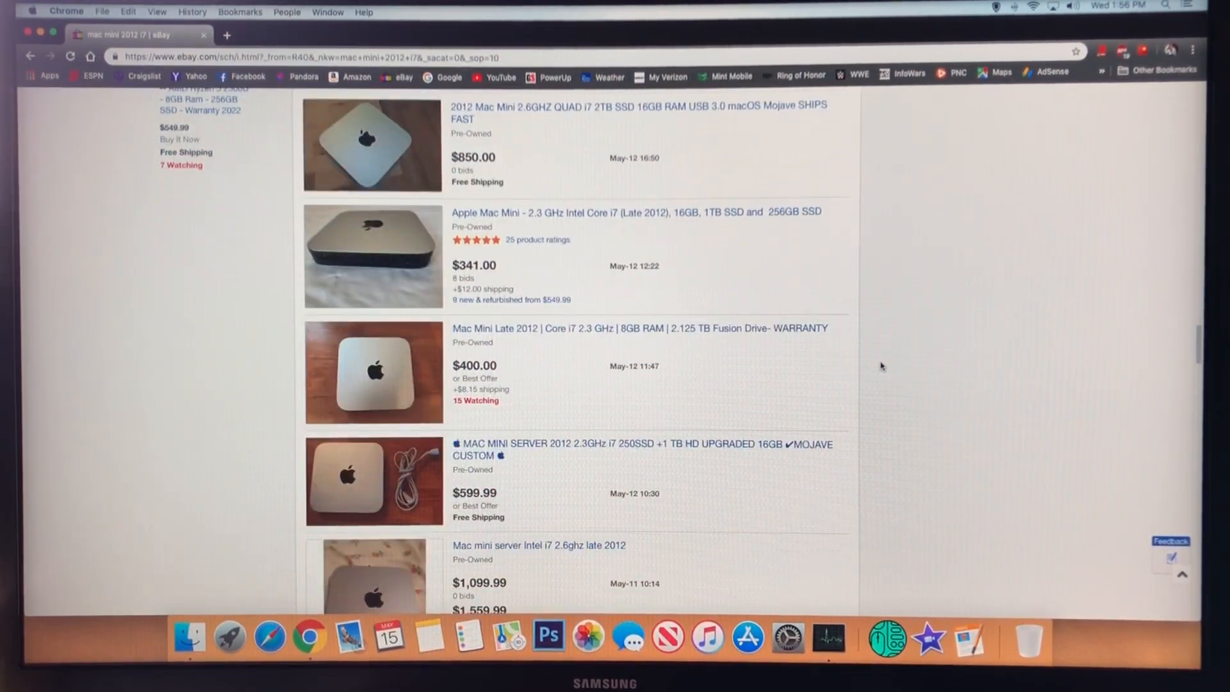
pyautogui.scroll(-3)
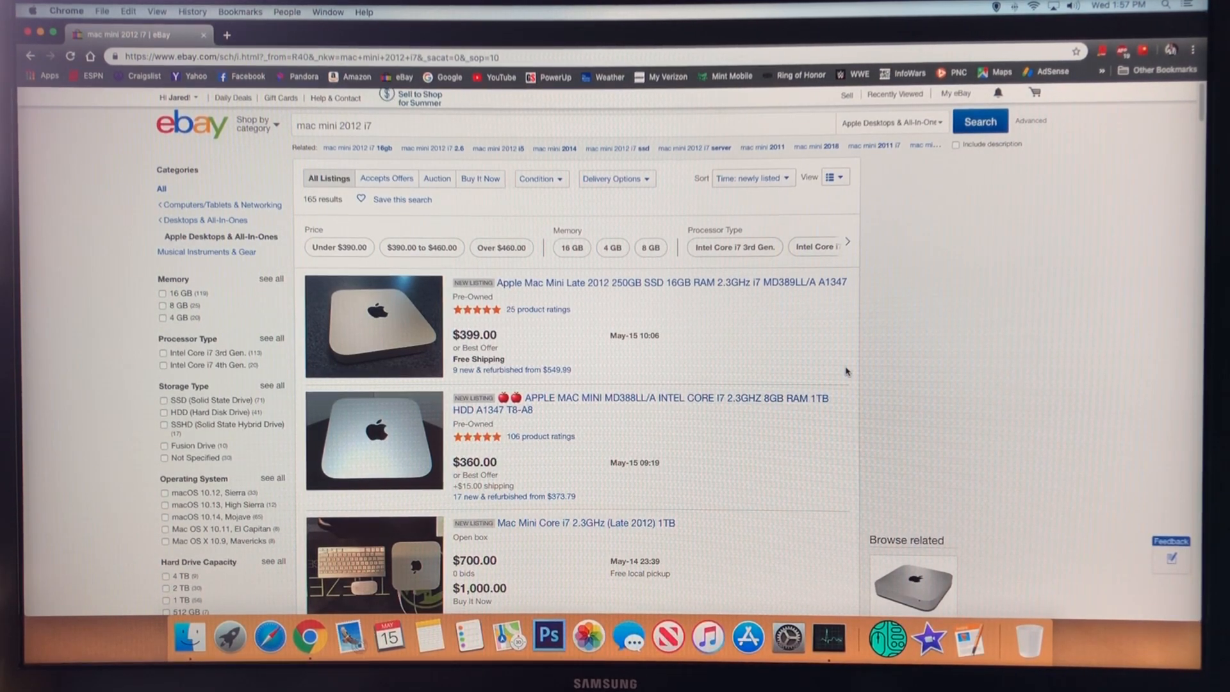
# Scroll down through the remaining newest listings and back up.
pyautogui.scroll(-3)
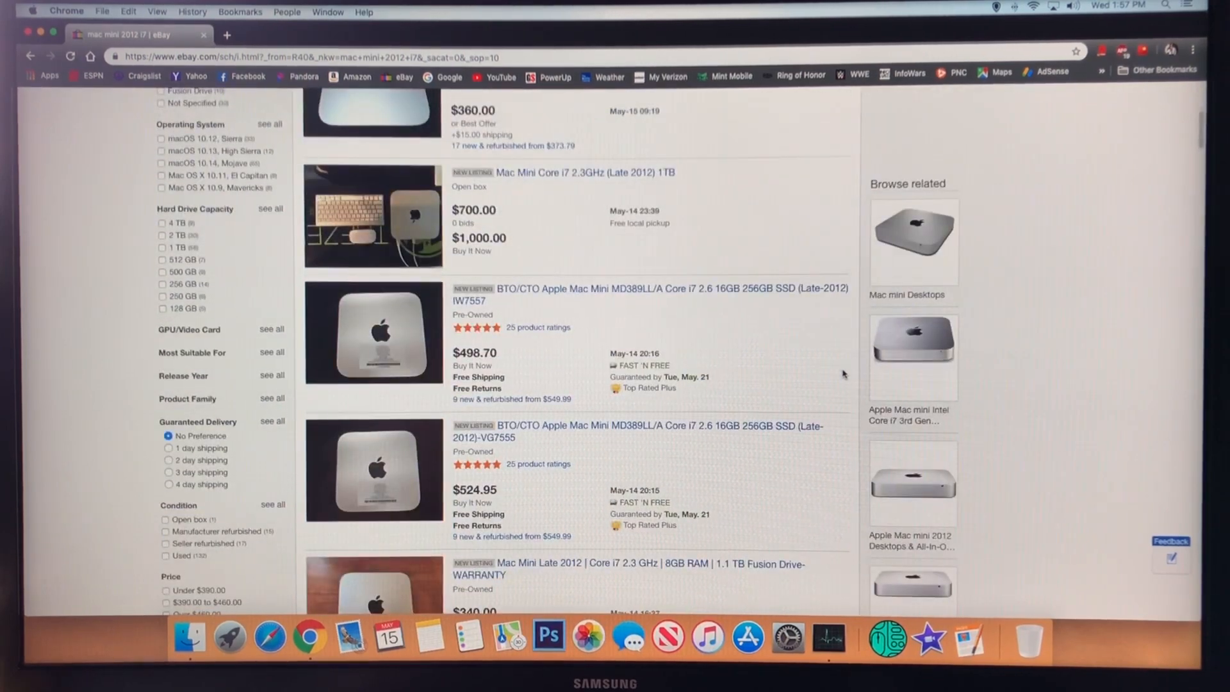
pyautogui.scroll(3)
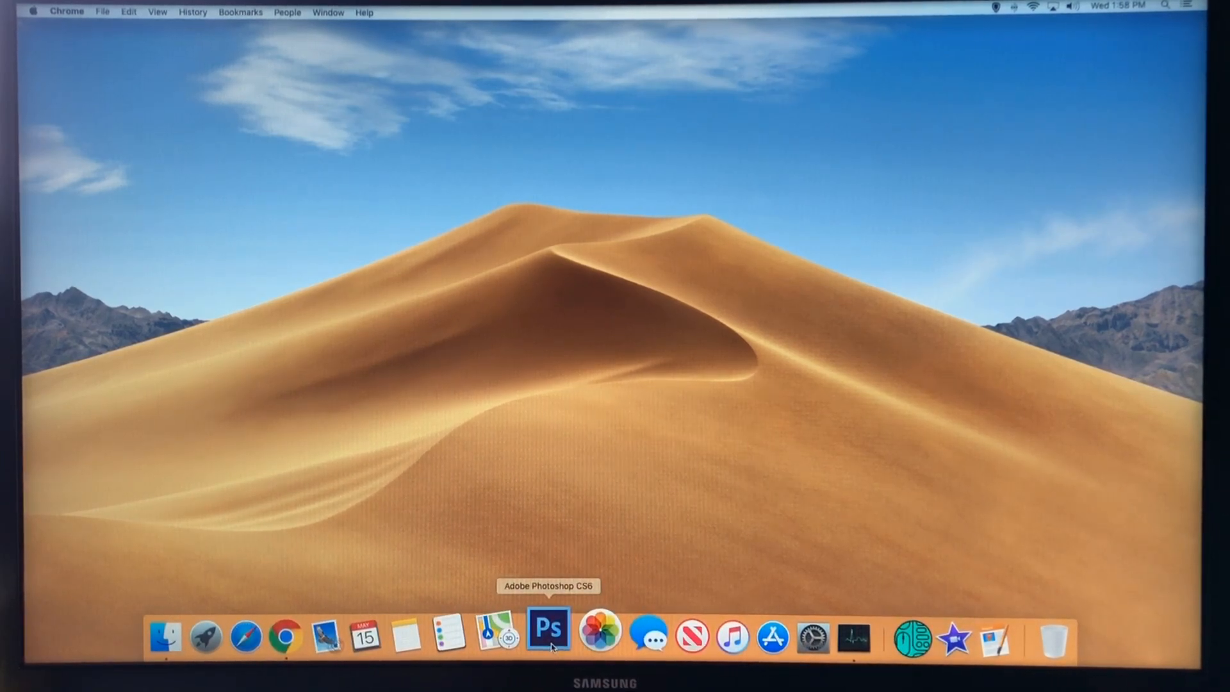
pyautogui.moveTo(722, 524)
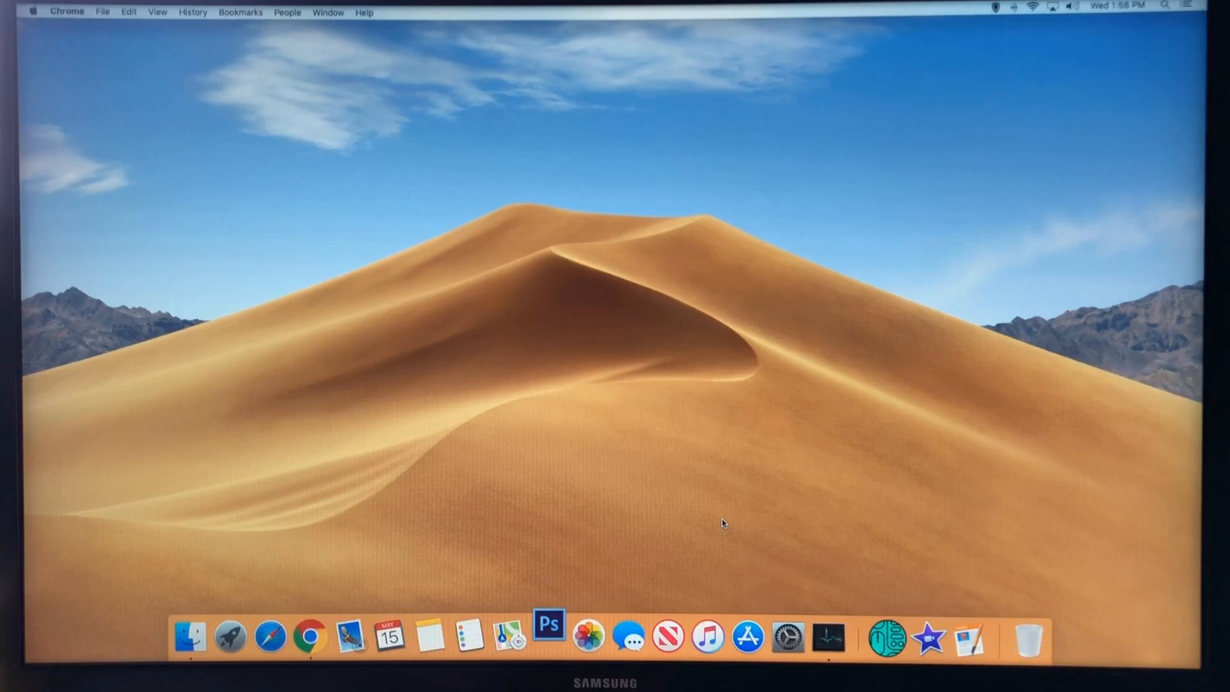
# Launch Adobe Photoshop CS6 from the Dock and wait for its empty workspace.
pyautogui.click(549, 636)
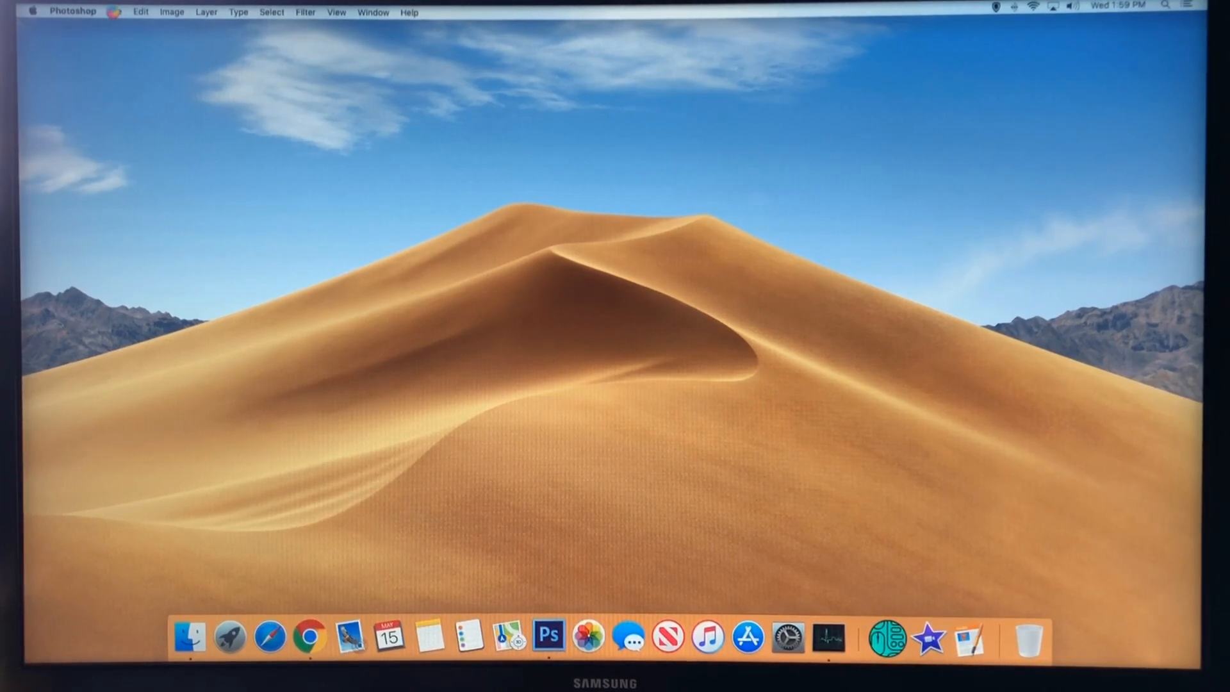
pyautogui.click(548, 636)
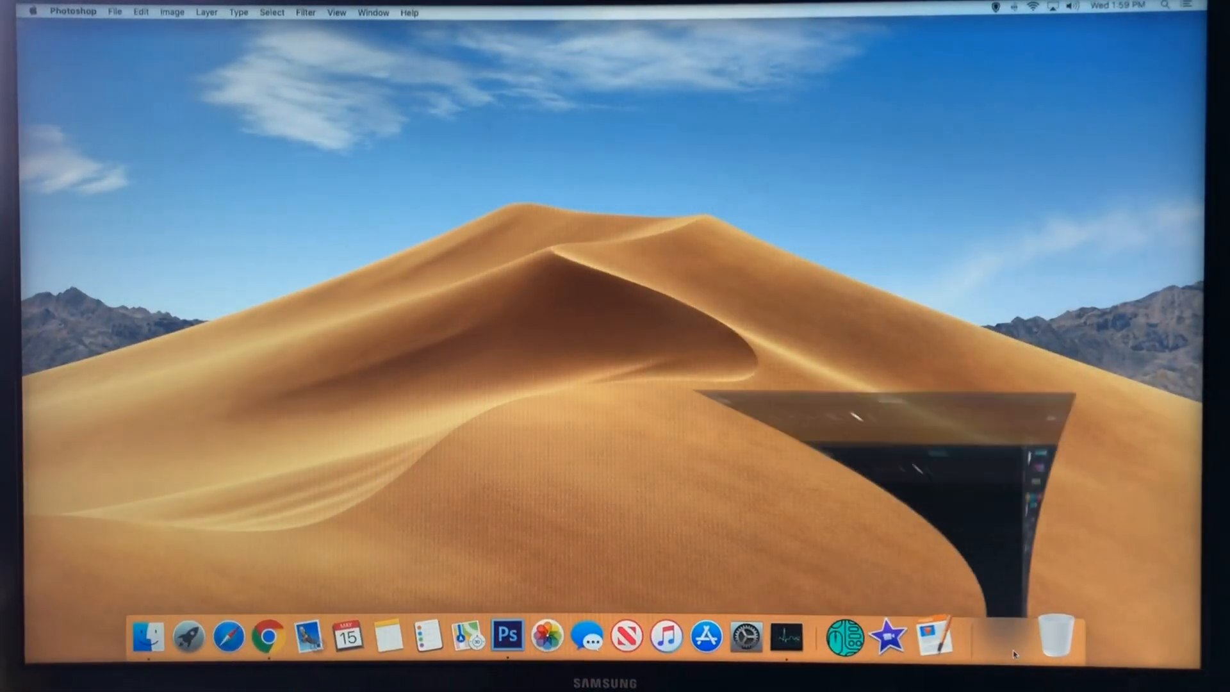
pyautogui.click(507, 633)
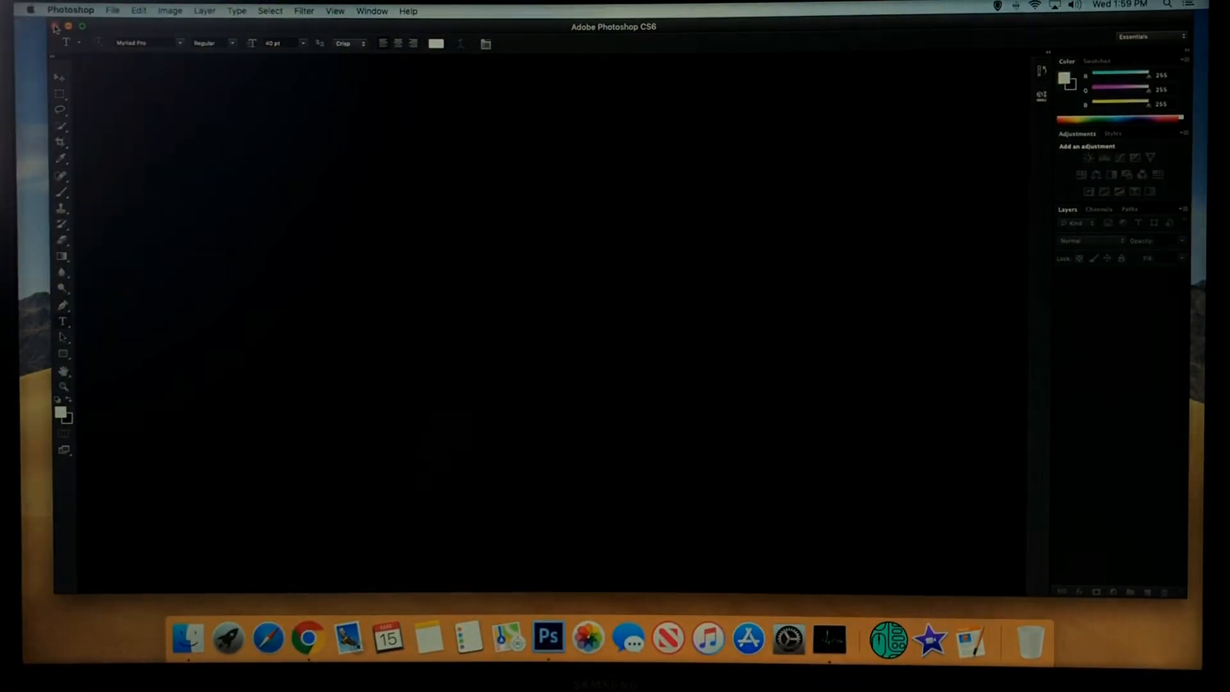